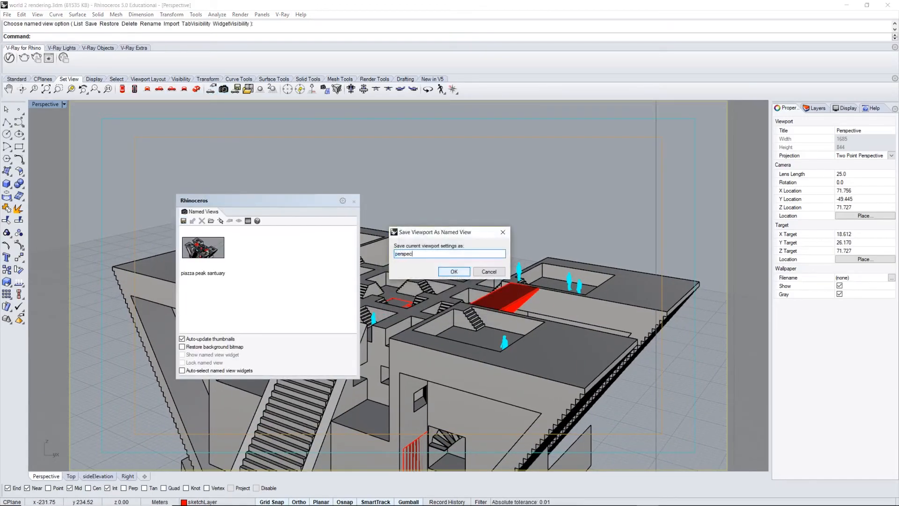
Step: Save the view as perspectiveView and set the viewport projection
click(453, 272)
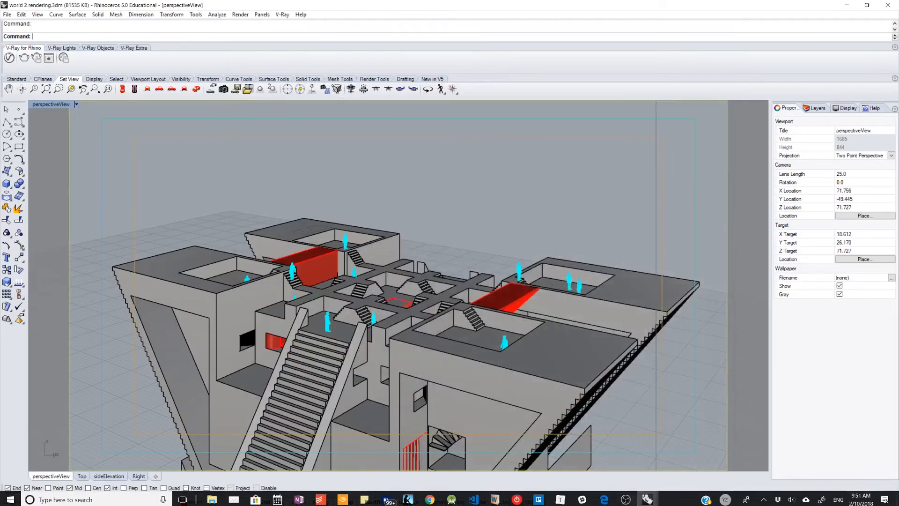
click(891, 155)
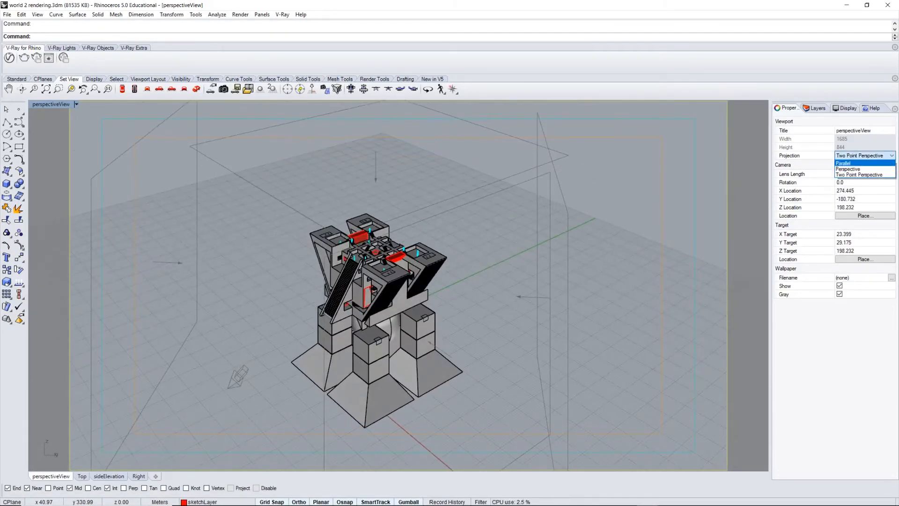
click(849, 169)
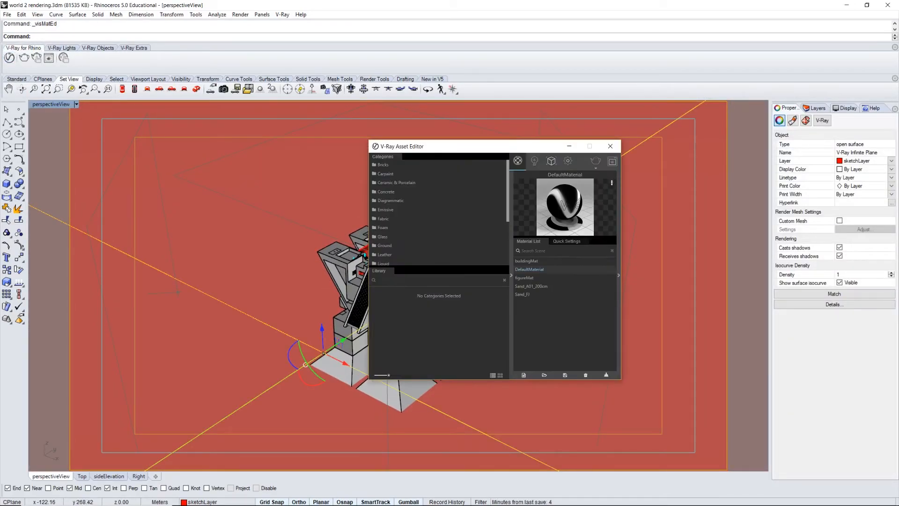
Step: Browse the ground materials library for a sand material for the infinite plane
click(385, 244)
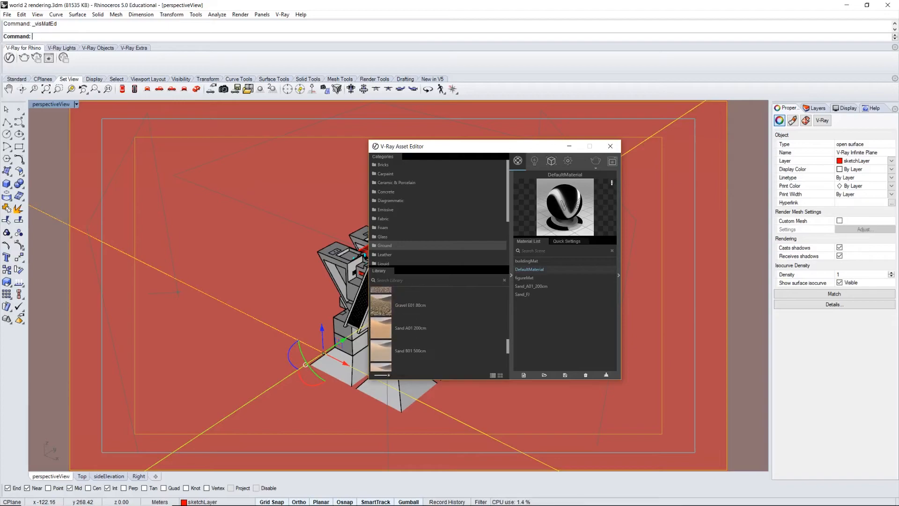
scroll(down, 3)
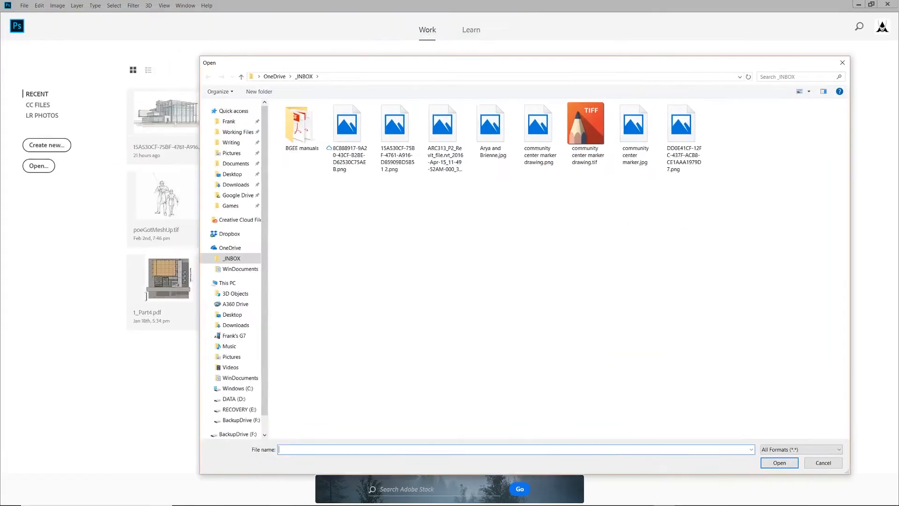
Step: Open new render.png from the Virtual Reality Proj folder
click(240, 269)
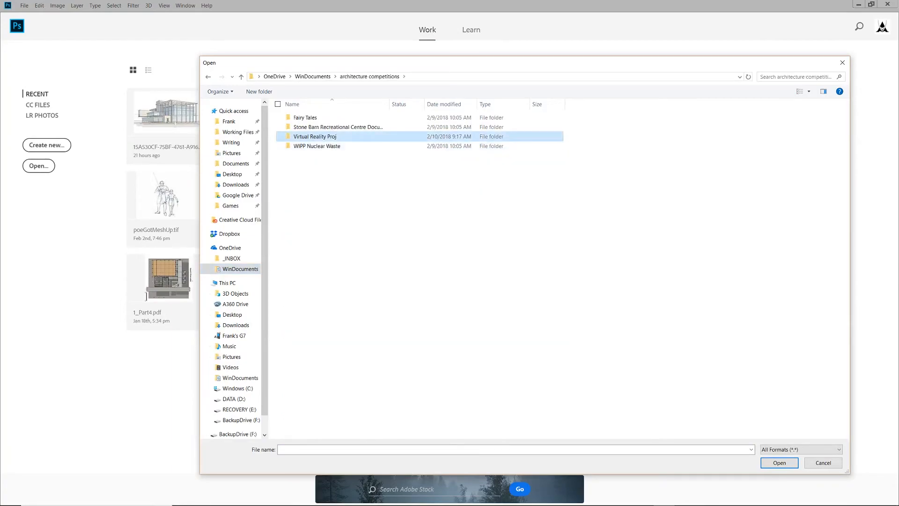
double_click(315, 137)
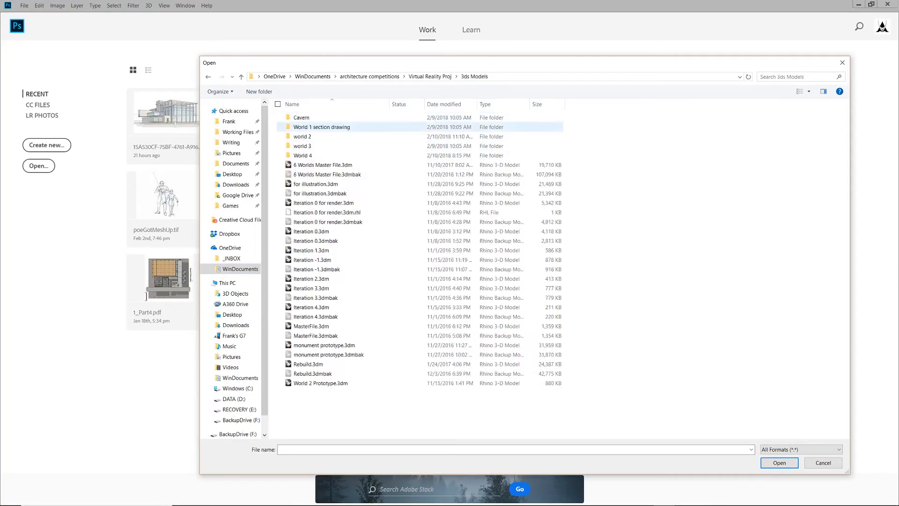
click(823, 462)
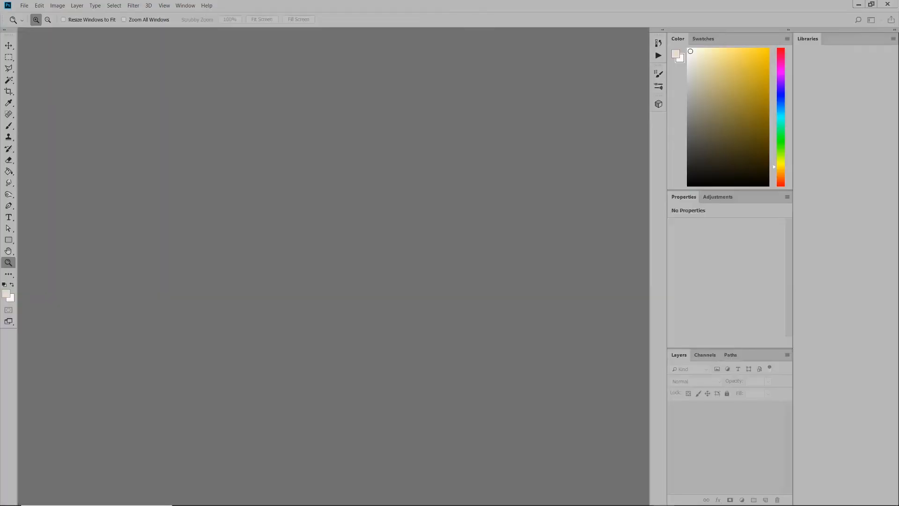
click(24, 5)
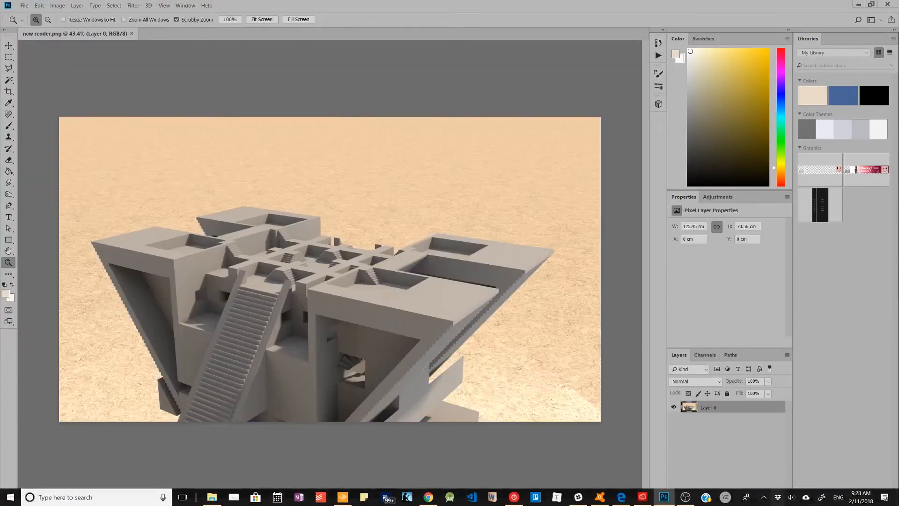
Step: Place the material ID render as an embedded layer in the document
click(24, 5)
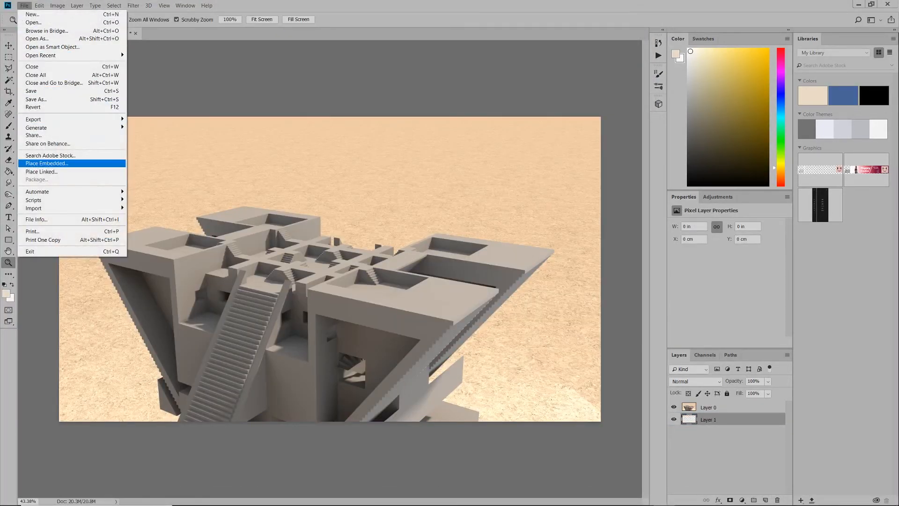
click(47, 162)
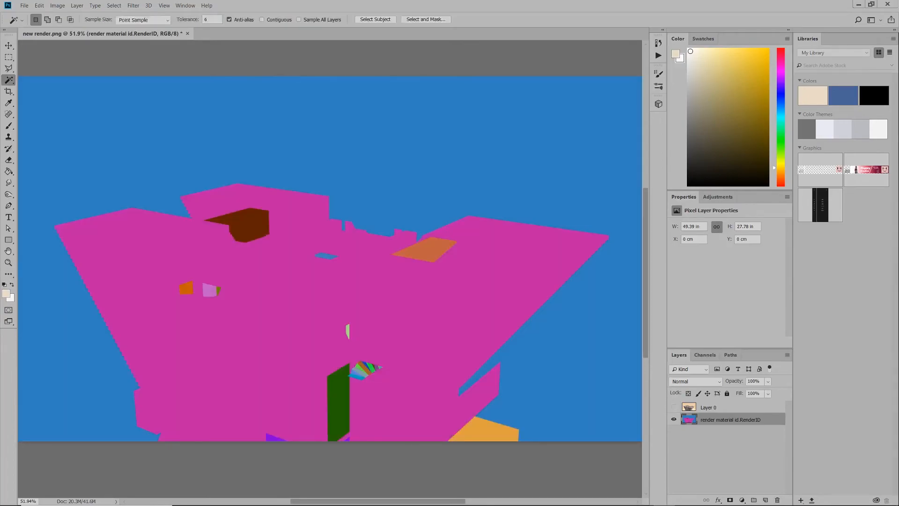
Step: Quick-select the pink building area and save it as a selection named structure
click(9, 95)
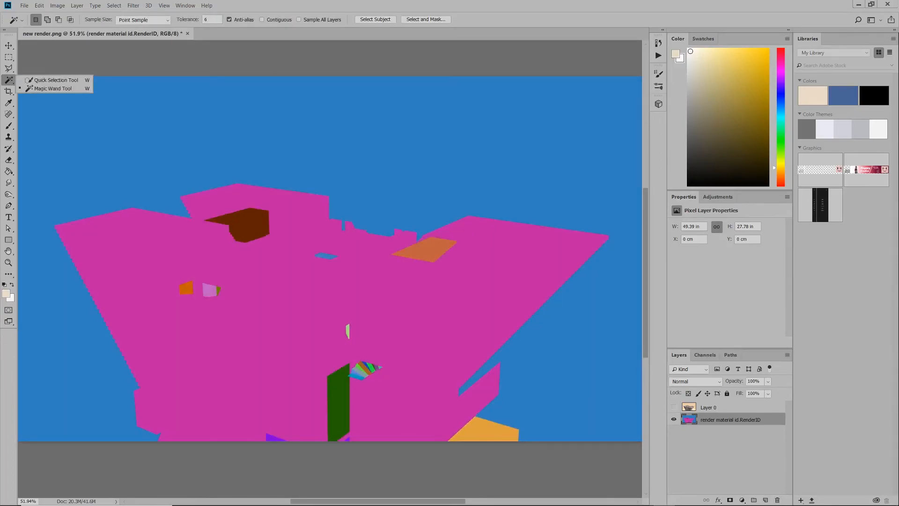
click(55, 78)
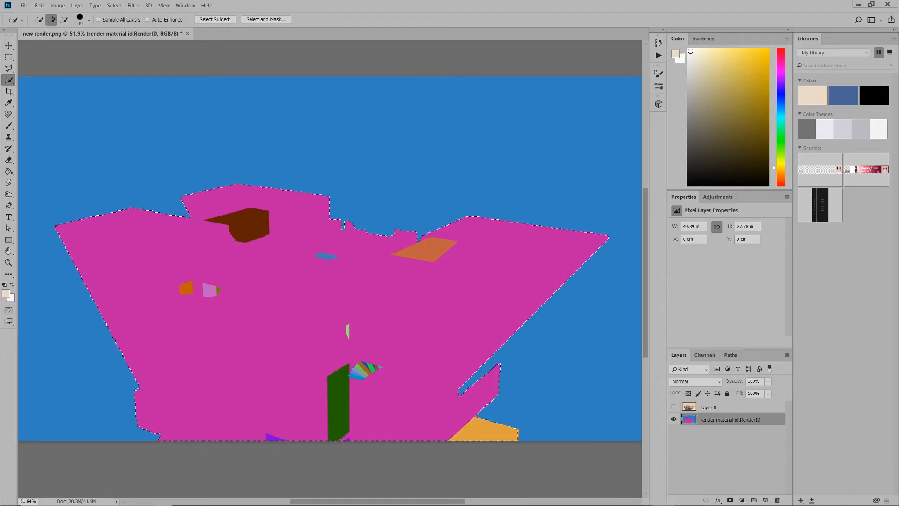
click(113, 5)
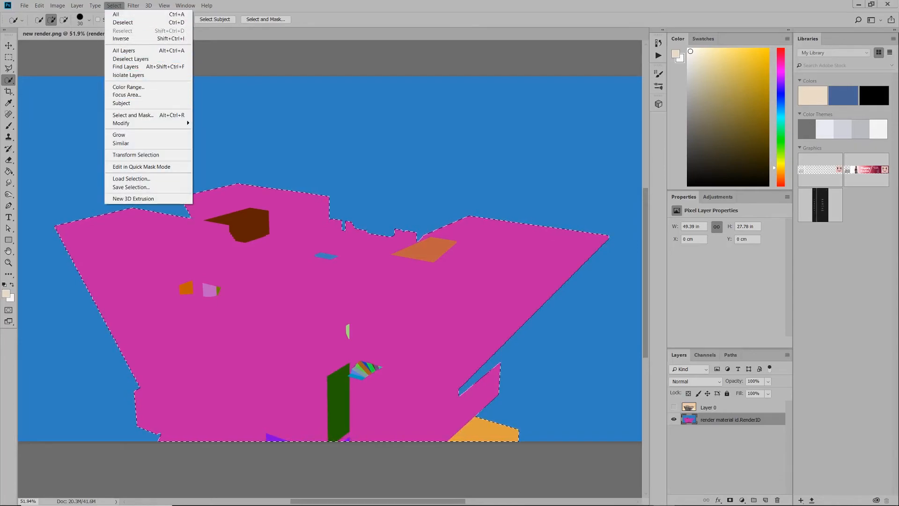
click(132, 188)
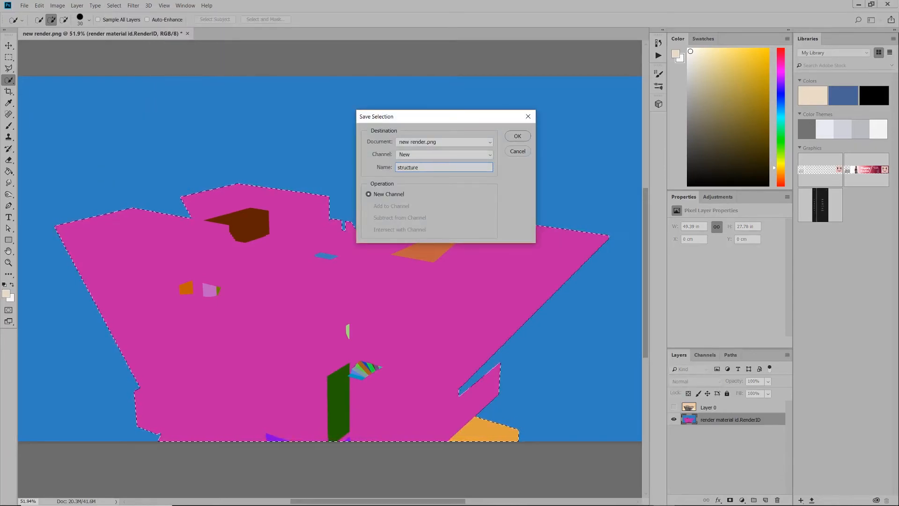
click(516, 136)
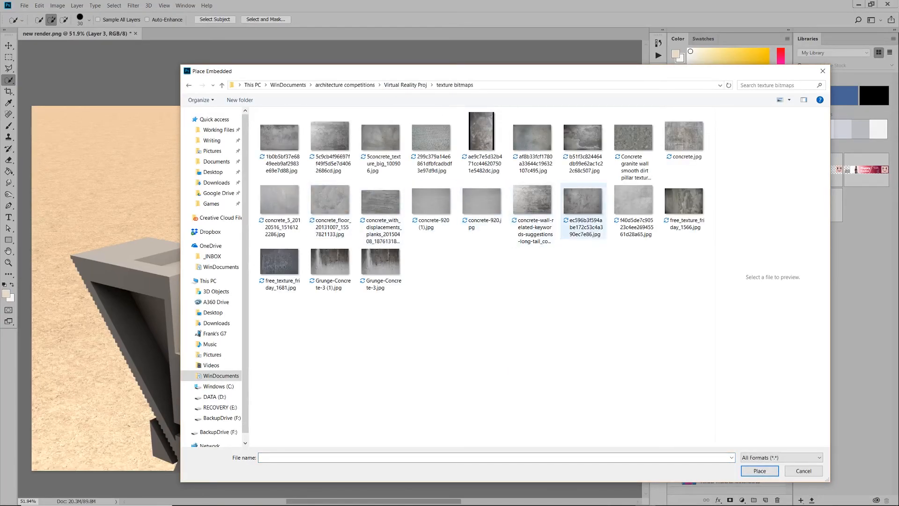
Step: Place the concrete JPG over the roof slab in Multiply at ~65% opacity with clipped adjustments
click(757, 470)
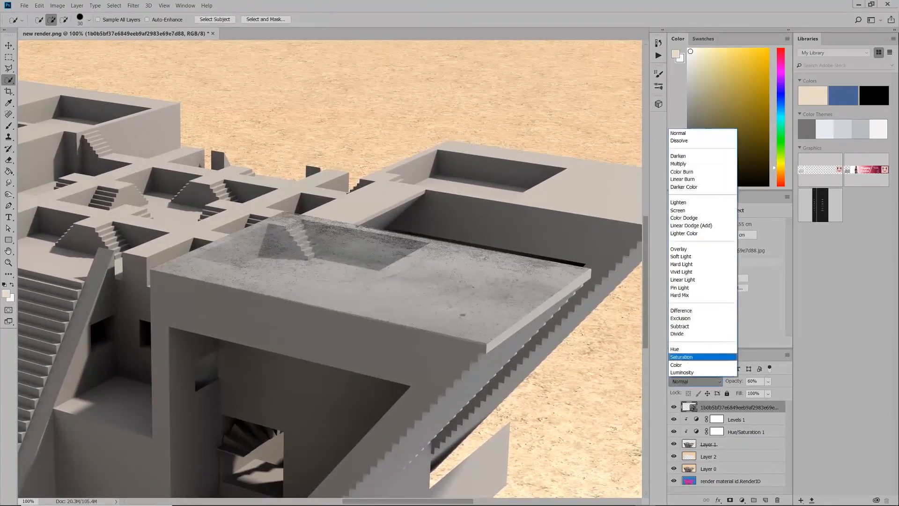
click(678, 163)
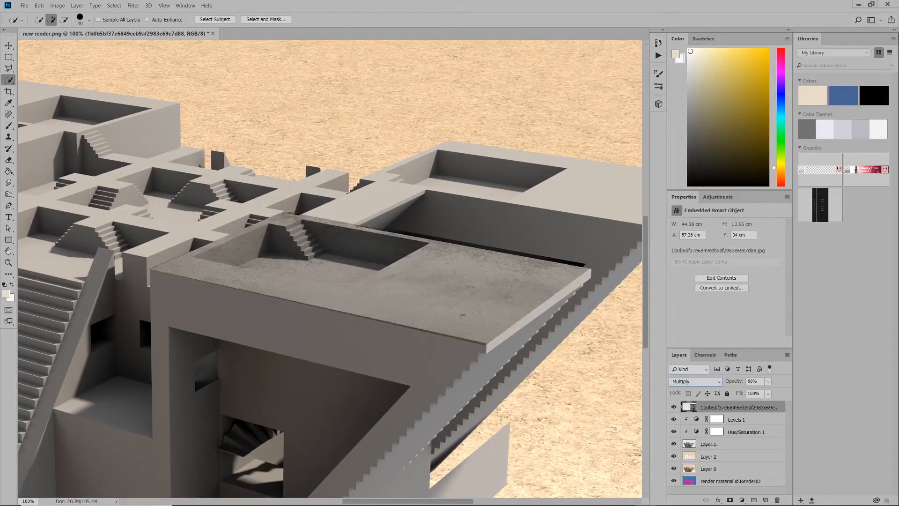
right_click(739, 406)
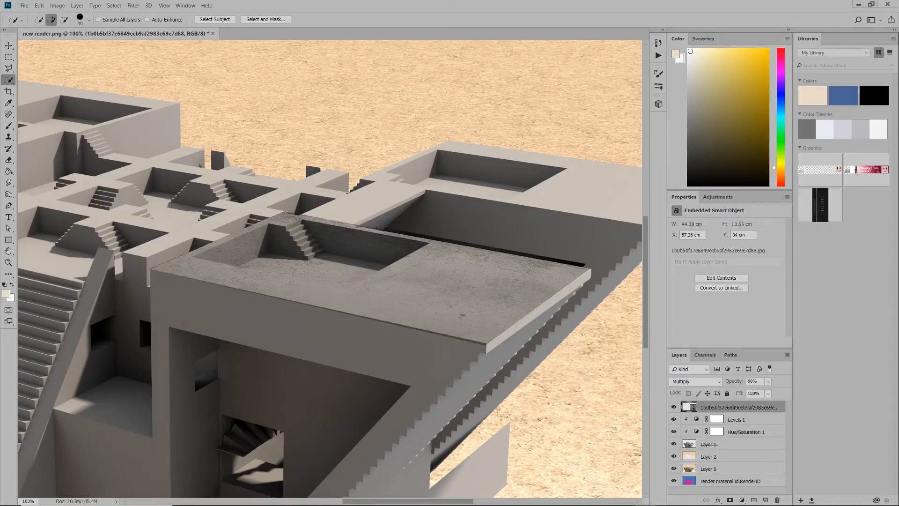
click(8, 45)
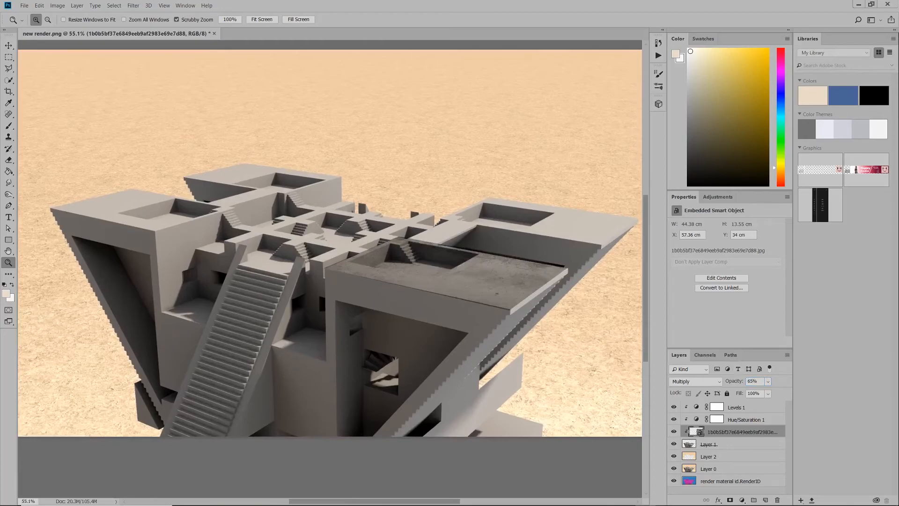
Step: Blend the texture in Overlay mode and rename the layer concrete overlay
click(694, 381)
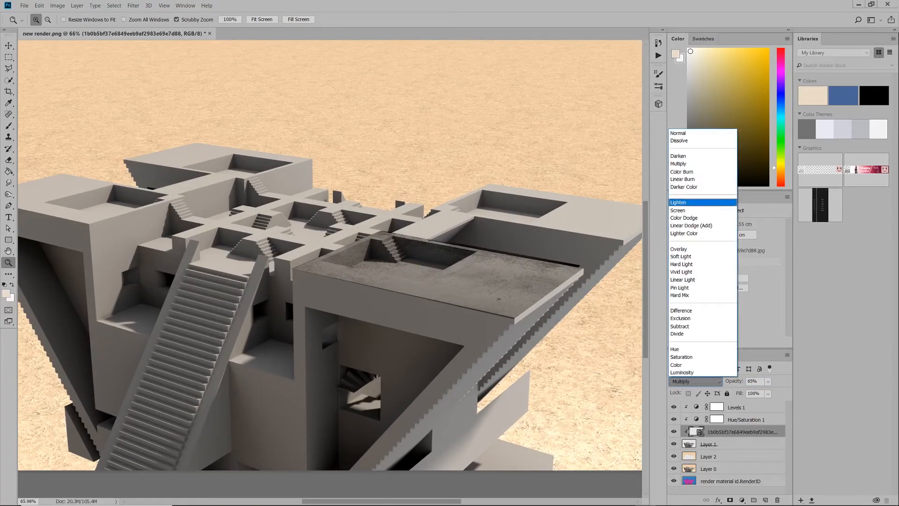
click(683, 279)
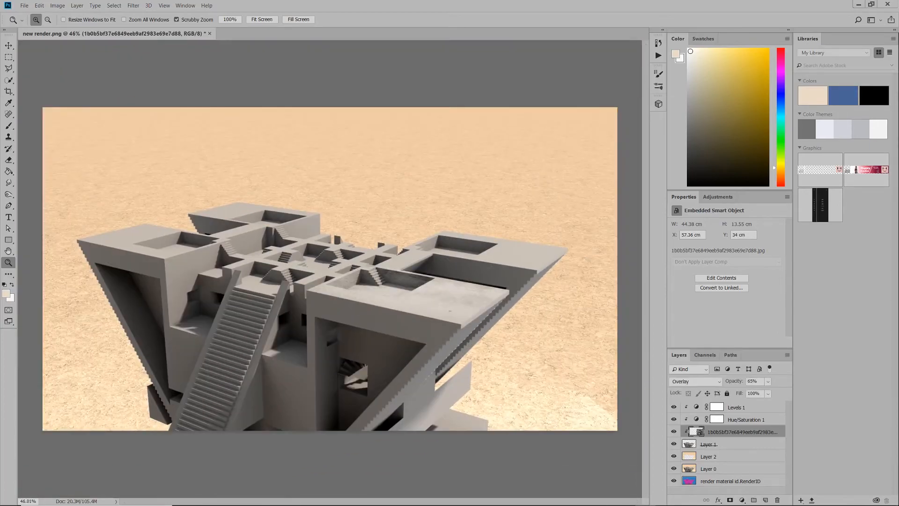
double_click(743, 431)
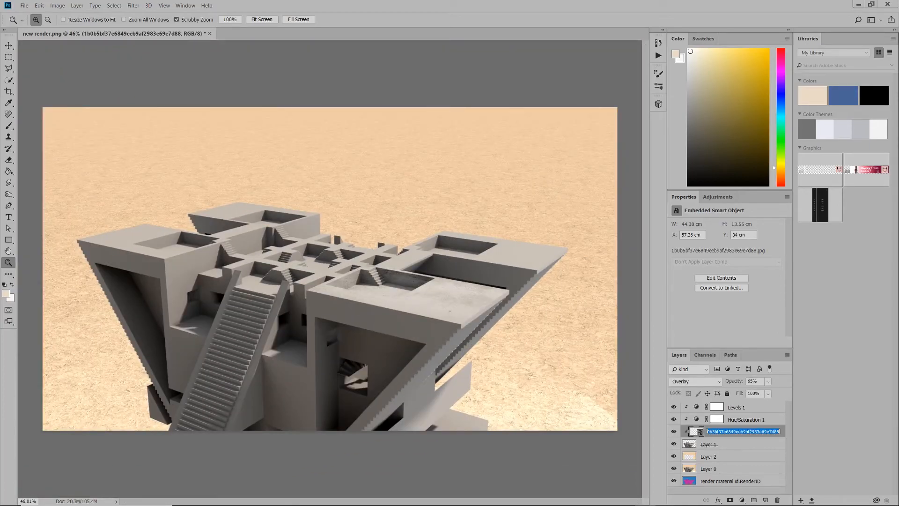
click(745, 419)
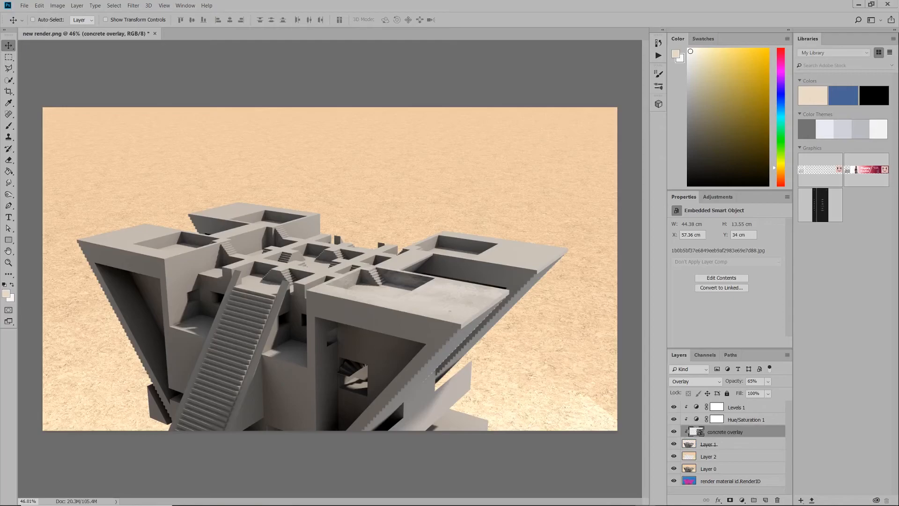
Step: Edit the texture smart object's contents, dismissing the save notice
click(721, 277)
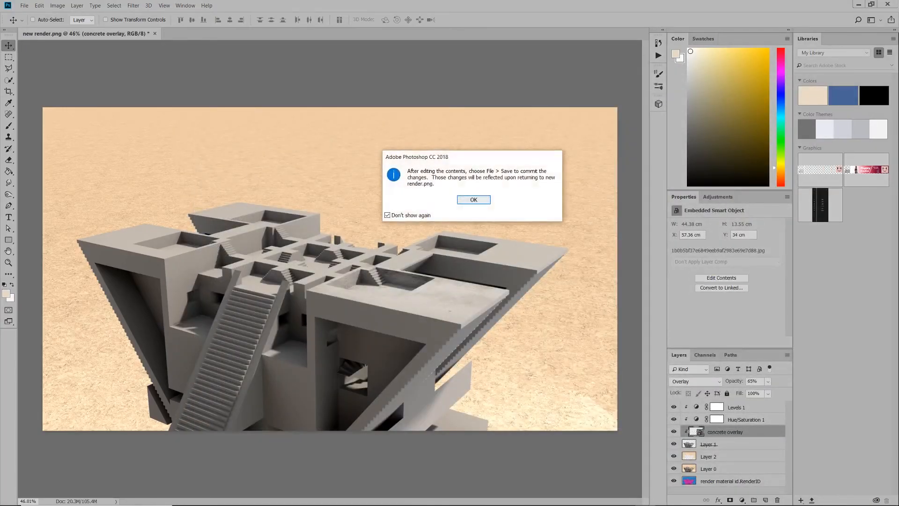
click(473, 199)
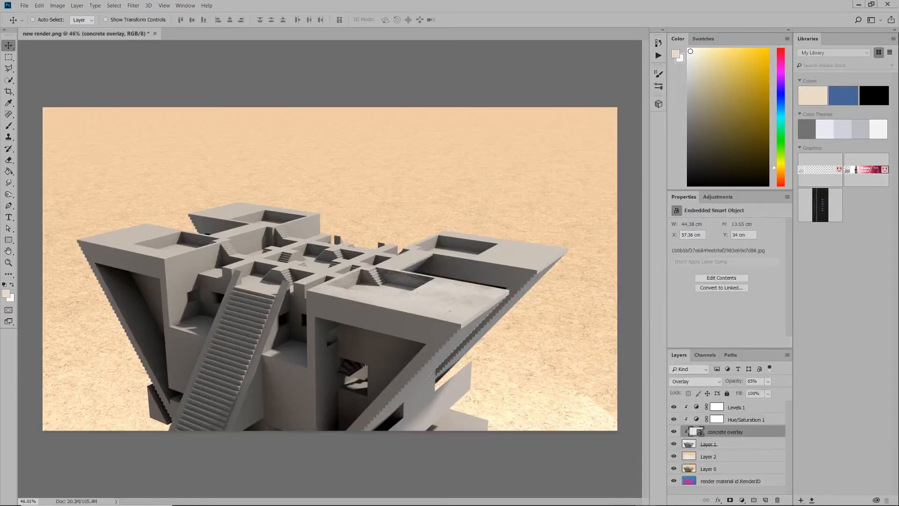
click(185, 6)
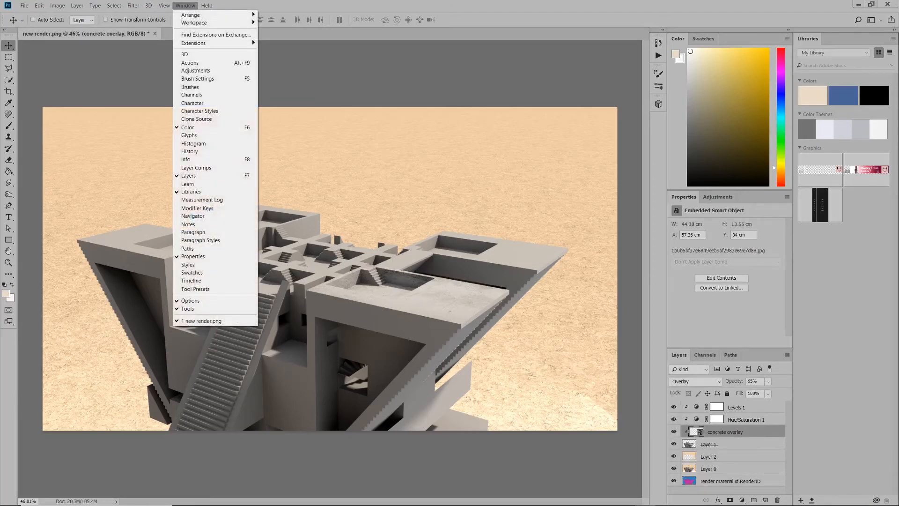
Step: Show the Actions panel and delete the older texture overlay action
click(190, 63)
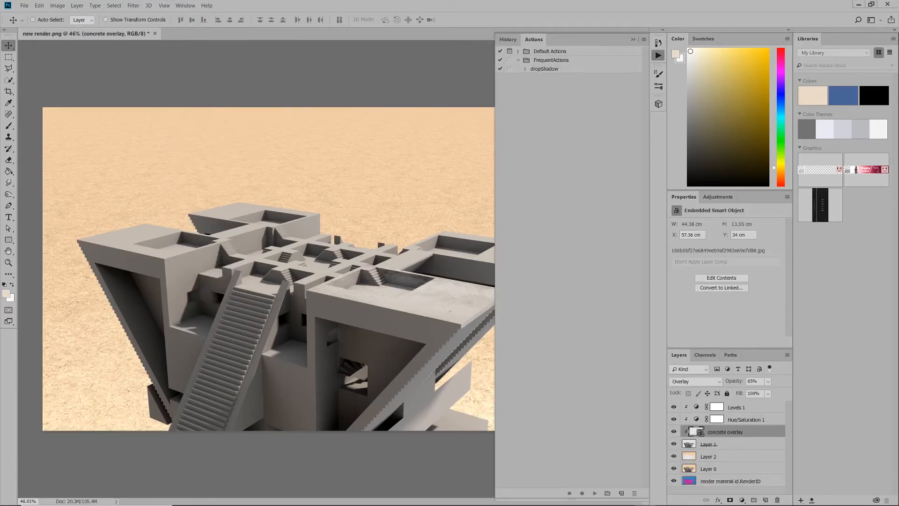
text(Tetreu)
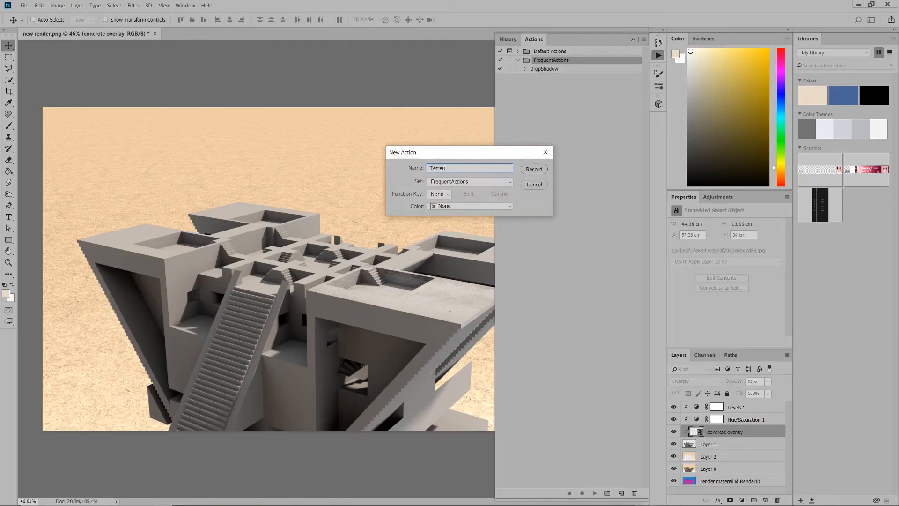
click(533, 168)
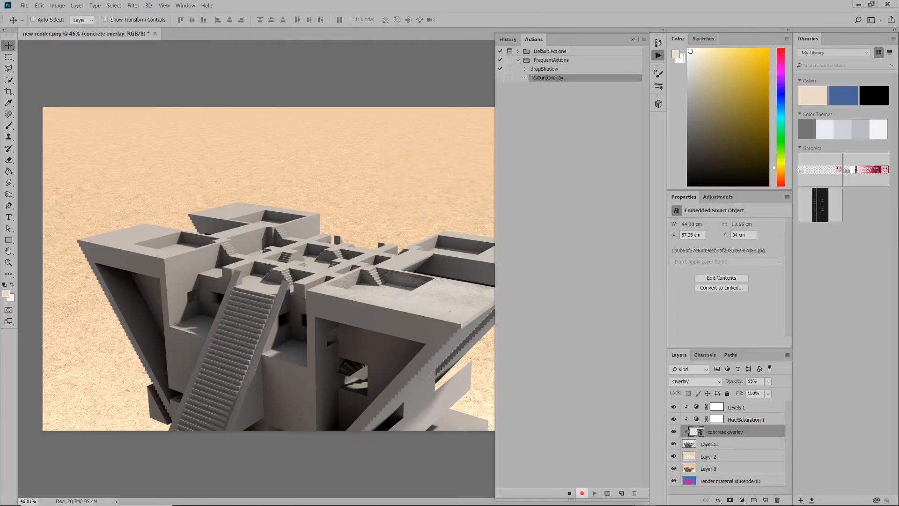
click(709, 443)
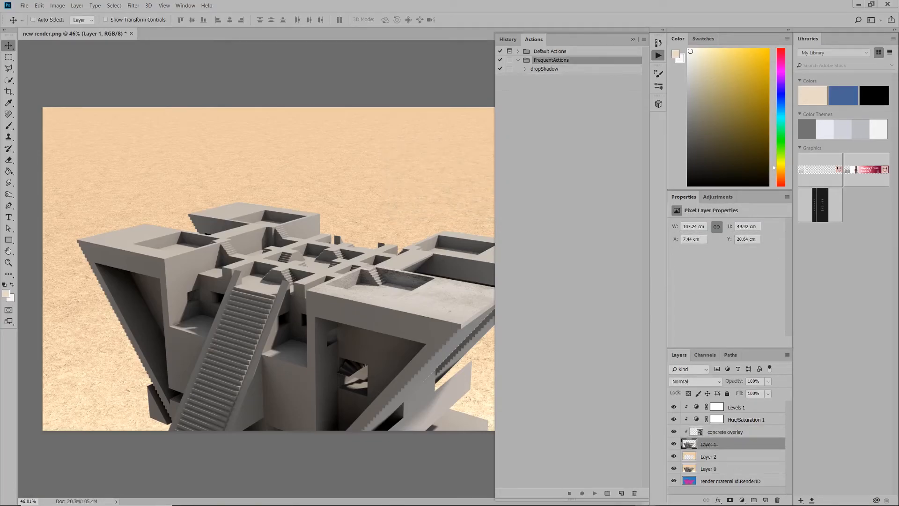
Step: Create a new action named tetureOverlay in FrequentActions and begin recording
click(634, 39)
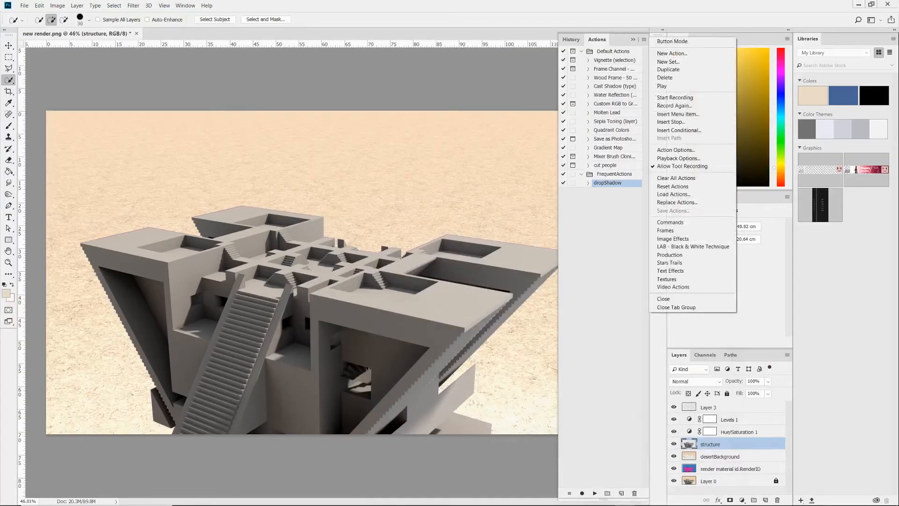
click(672, 52)
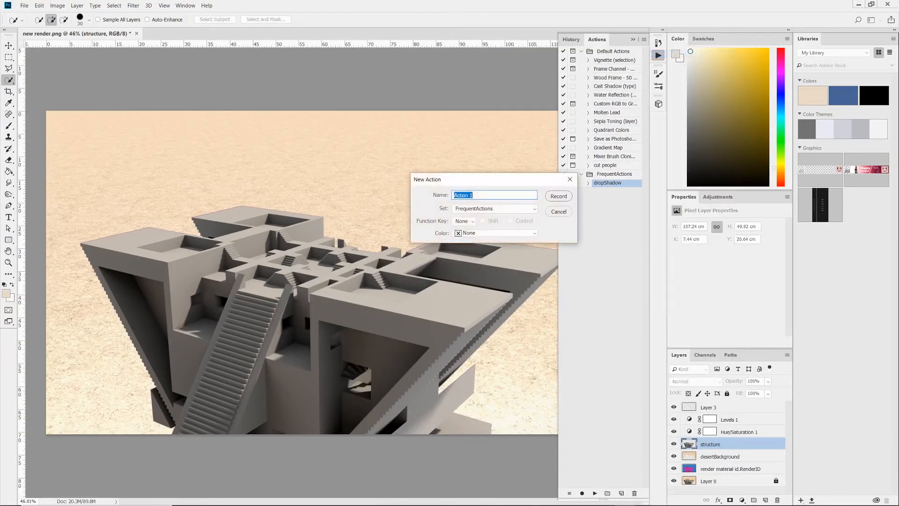
text(tetureOv)
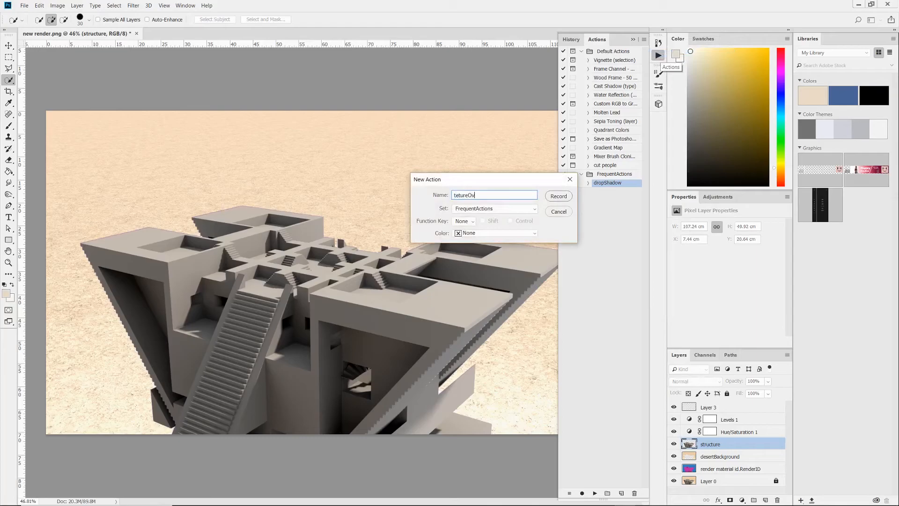
click(557, 196)
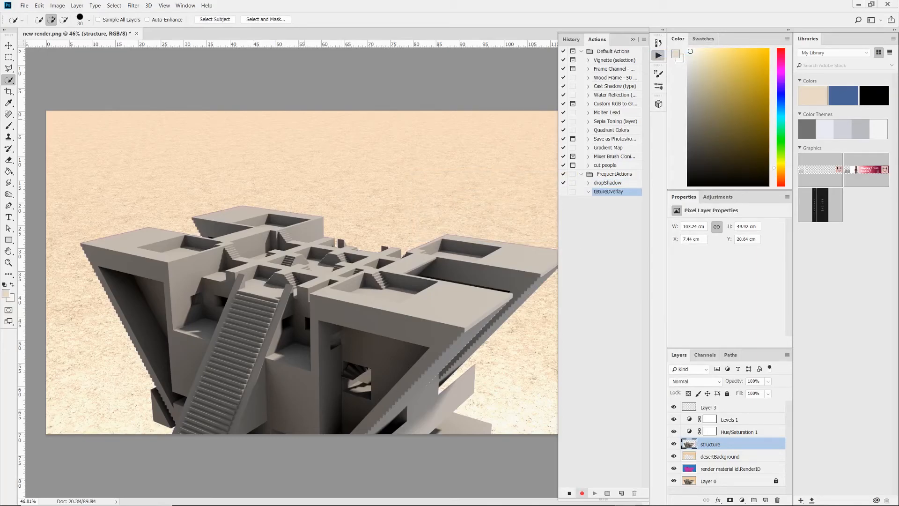
click(25, 6)
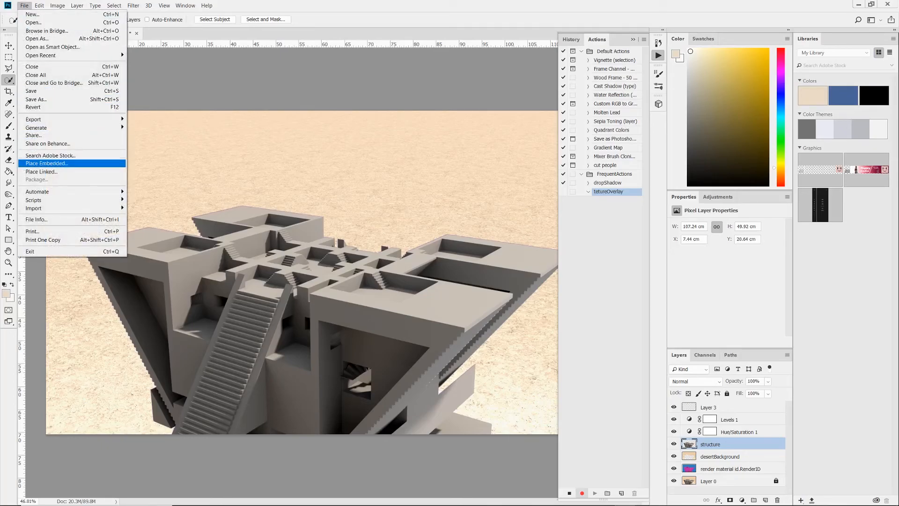
Step: Place the first concrete texture from the texture bitmaps folder as an embedded layer
click(46, 163)
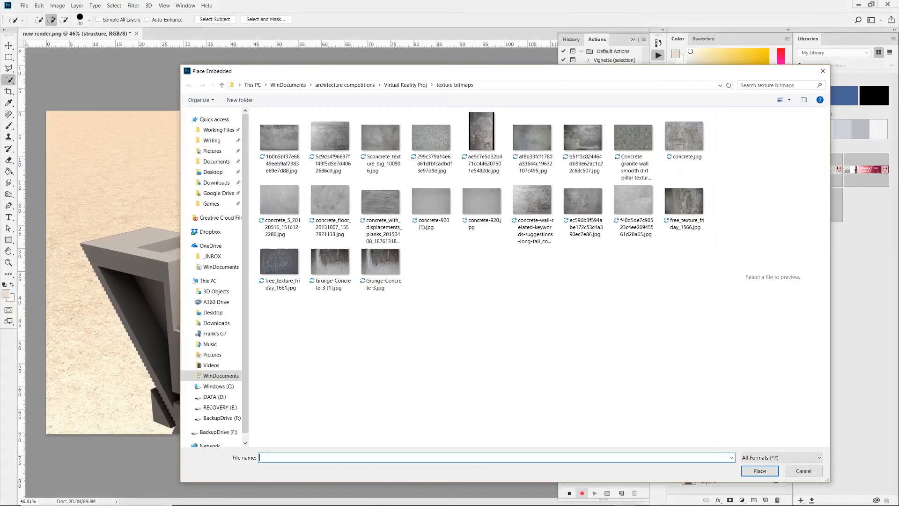
click(279, 131)
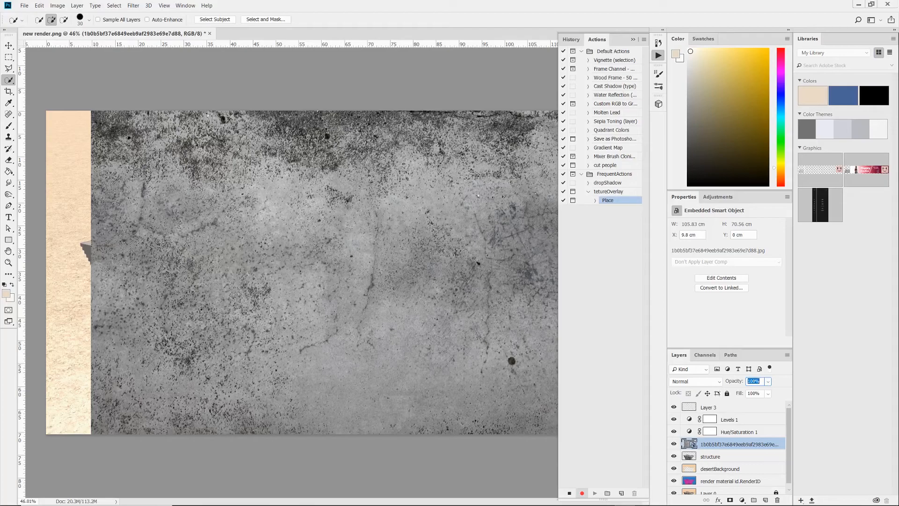
Step: Set the texture to 50% opacity and insert an Edit > Transform > Scale step into the action
text(50)
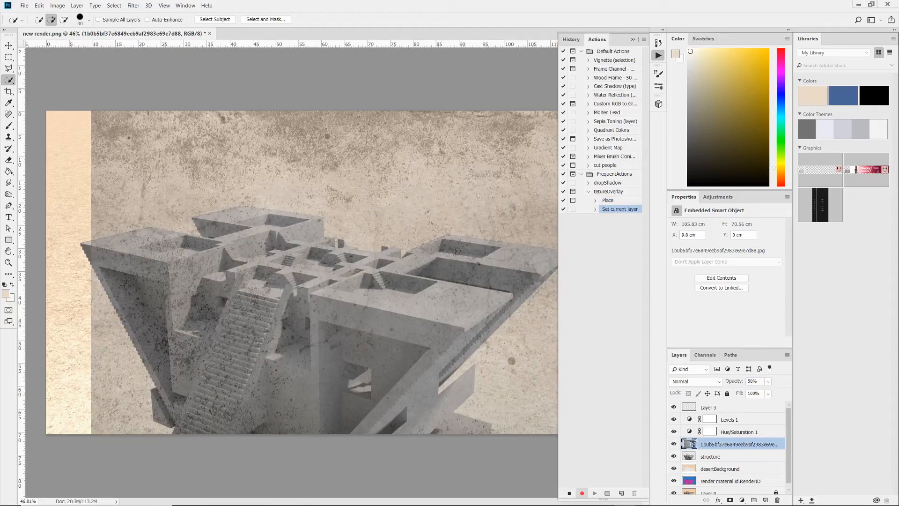
click(634, 40)
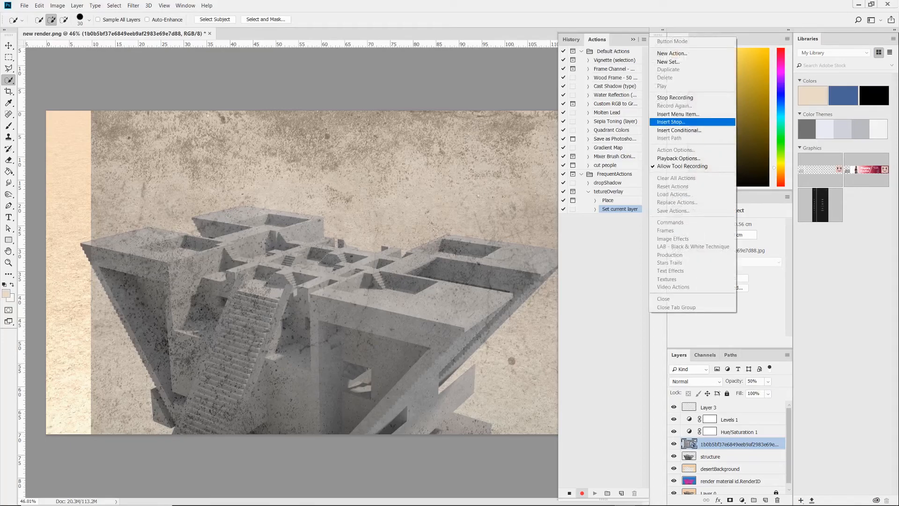
click(676, 113)
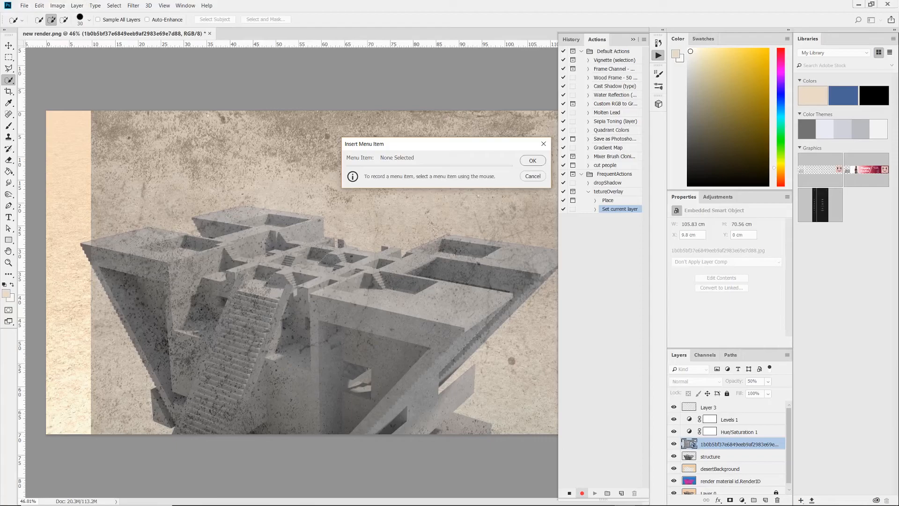
click(40, 6)
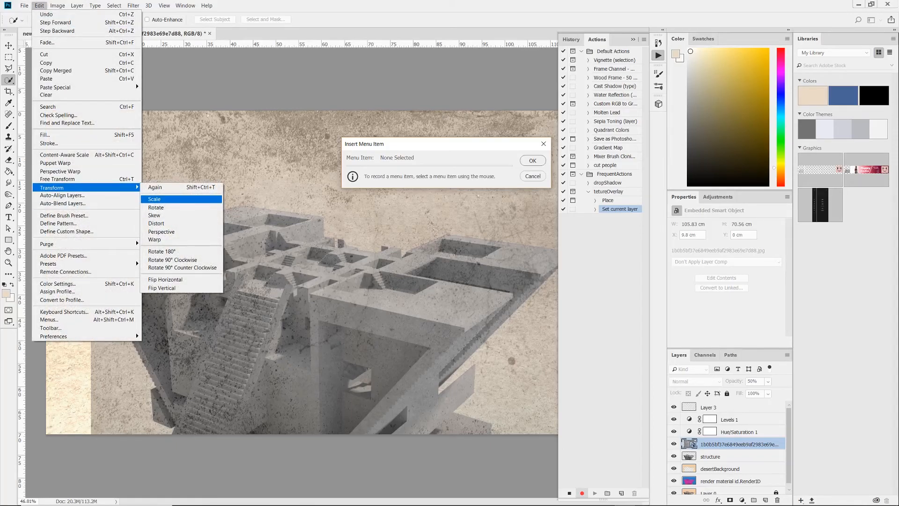
click(154, 199)
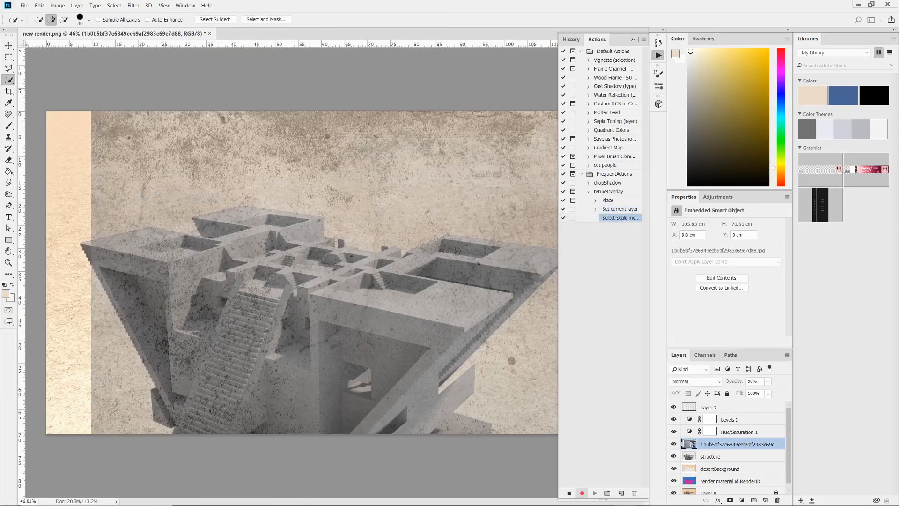
Step: Insert an Edit > Transform > Distort menu step into the action
click(633, 40)
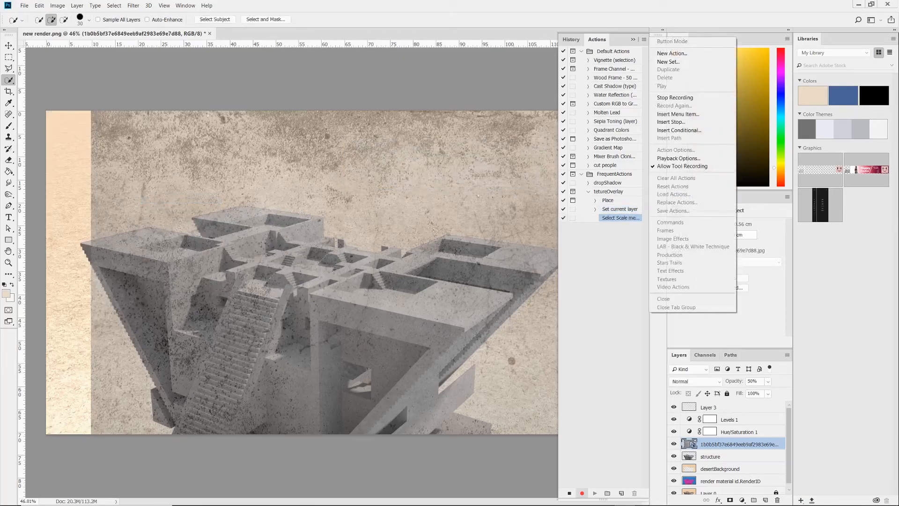
click(678, 113)
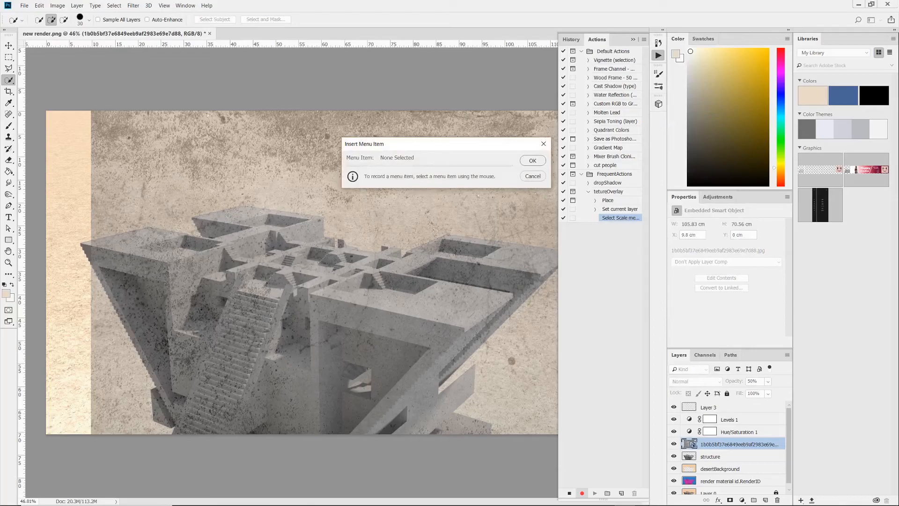
click(40, 5)
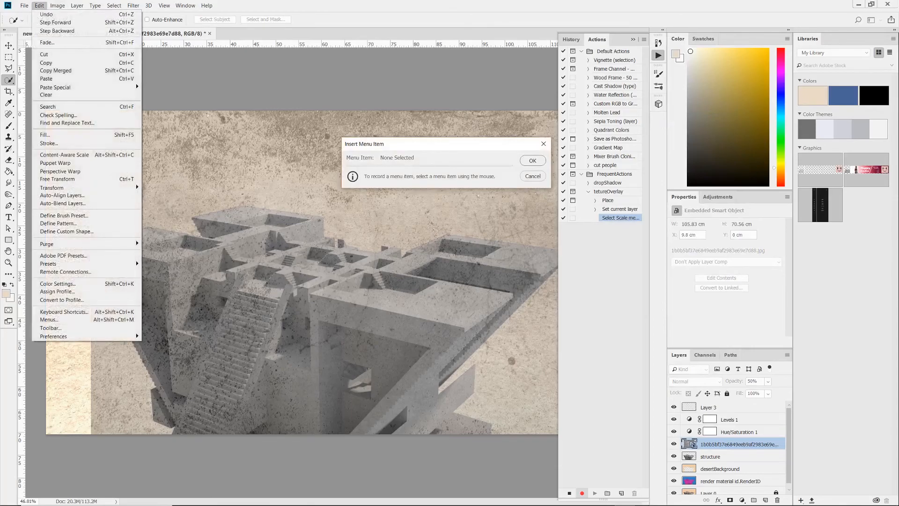
mouse_move(52, 187)
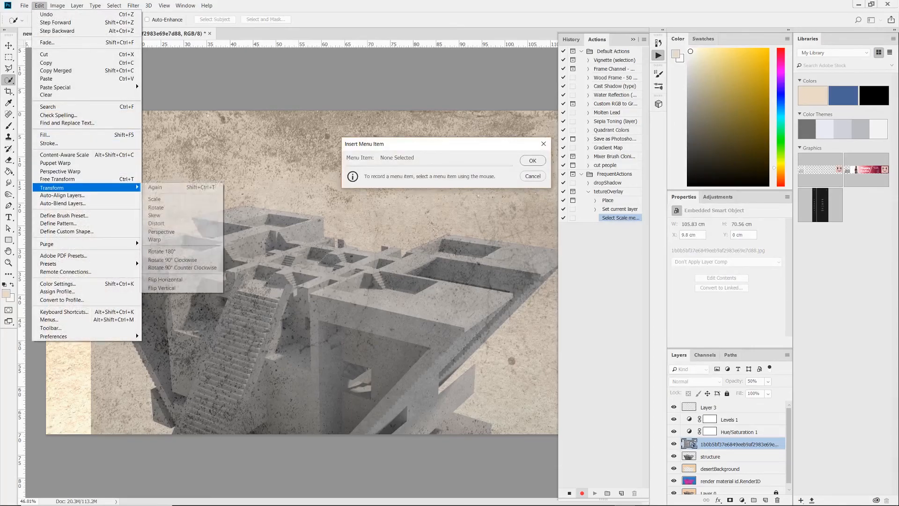
mouse_move(157, 223)
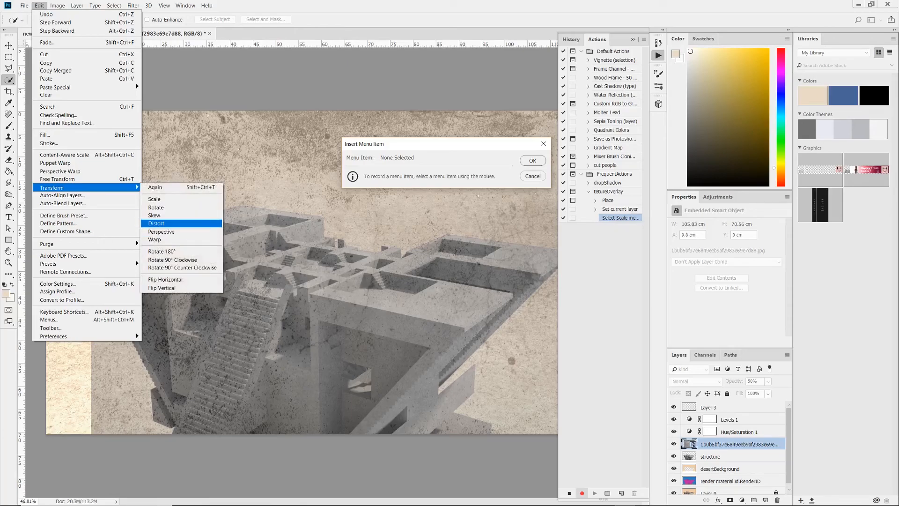
click(157, 223)
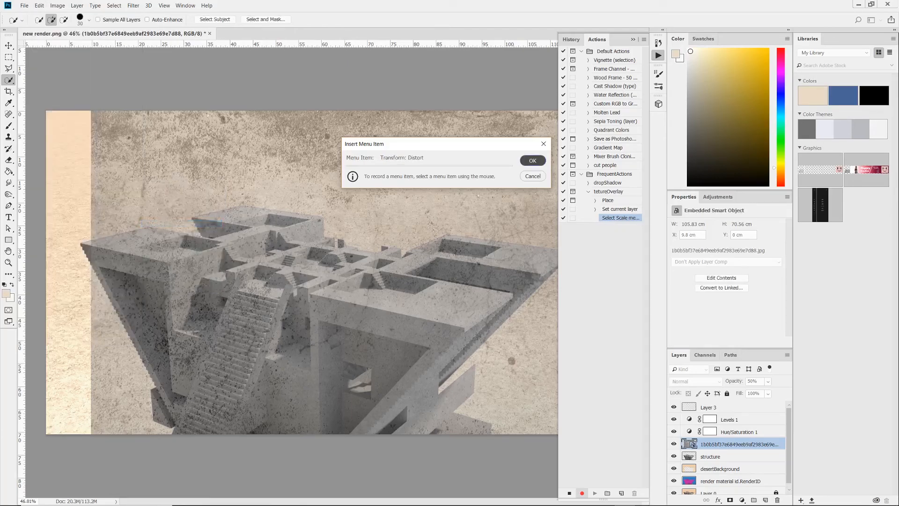
click(531, 160)
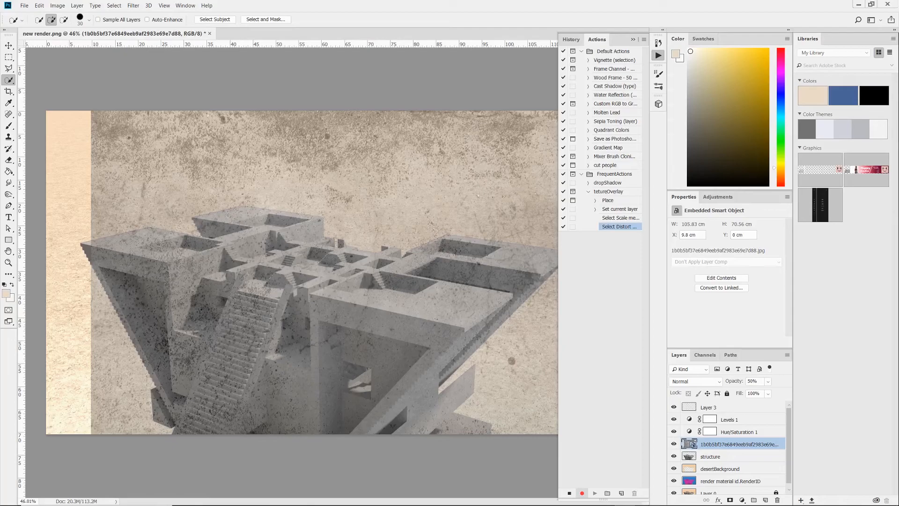
right_click(735, 444)
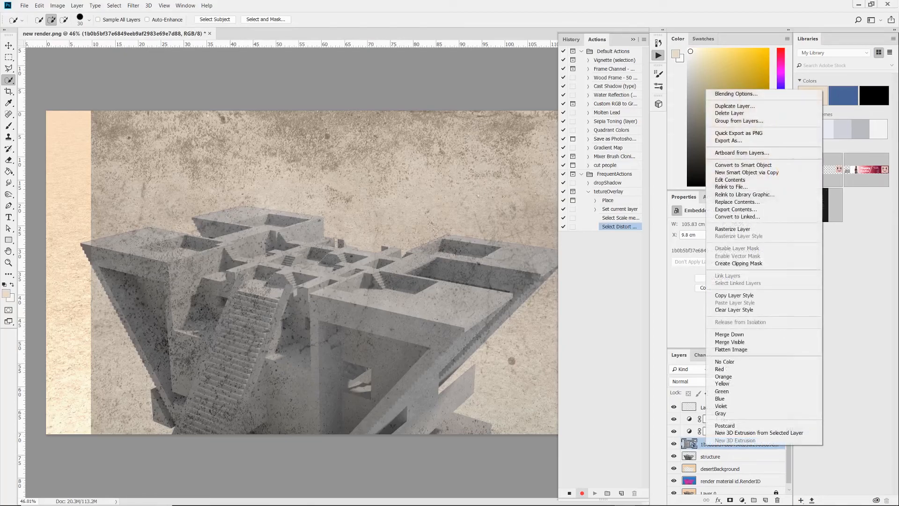
mouse_move(732, 228)
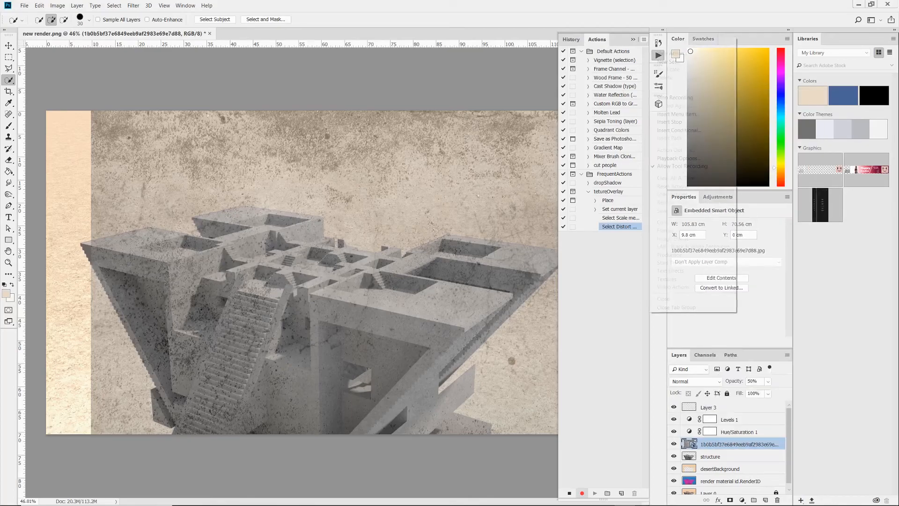
Step: Insert a Layer > Layer Style > Blending Options menu step into the action
click(634, 40)
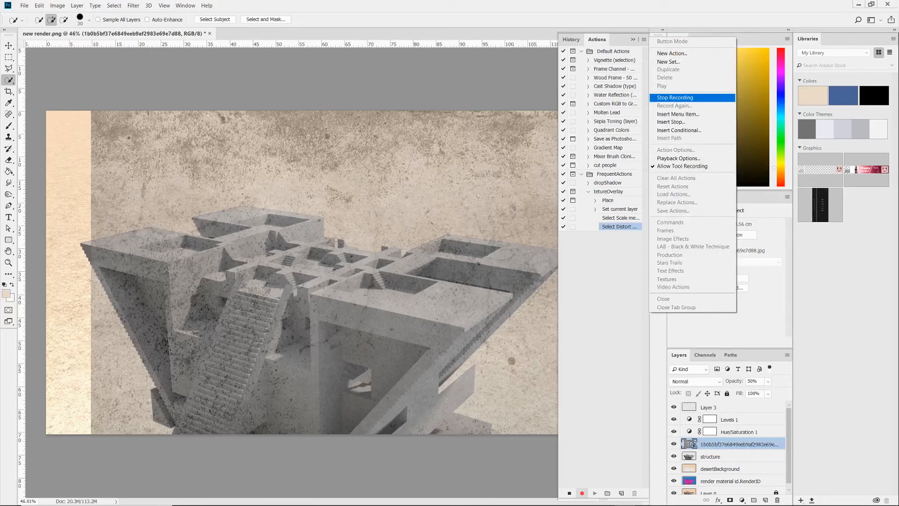
click(679, 114)
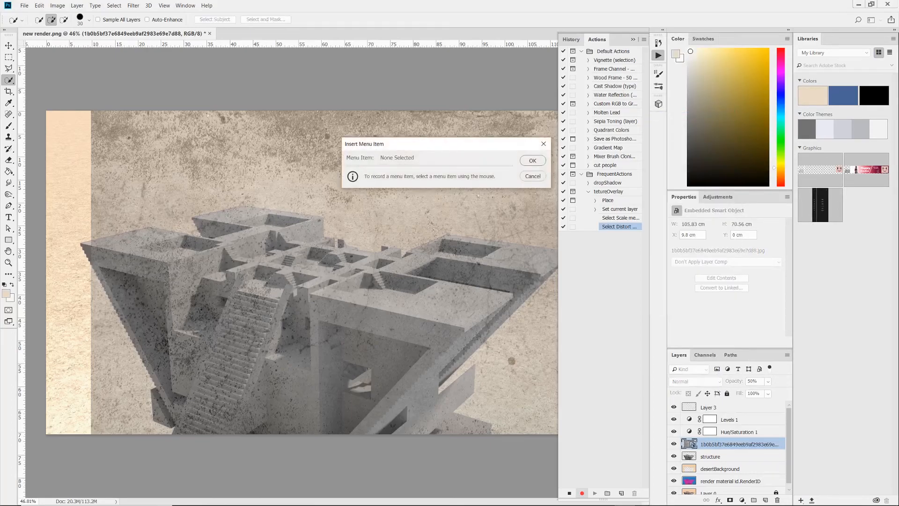
click(76, 6)
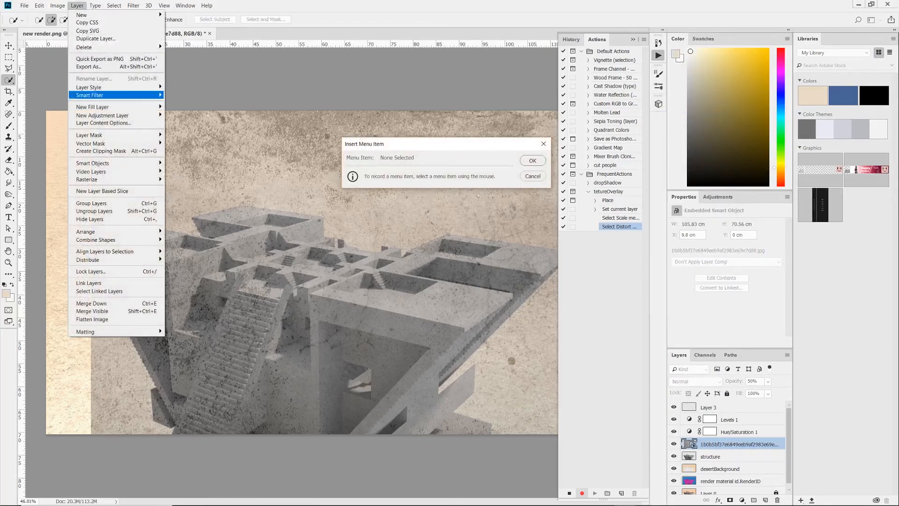
mouse_move(89, 135)
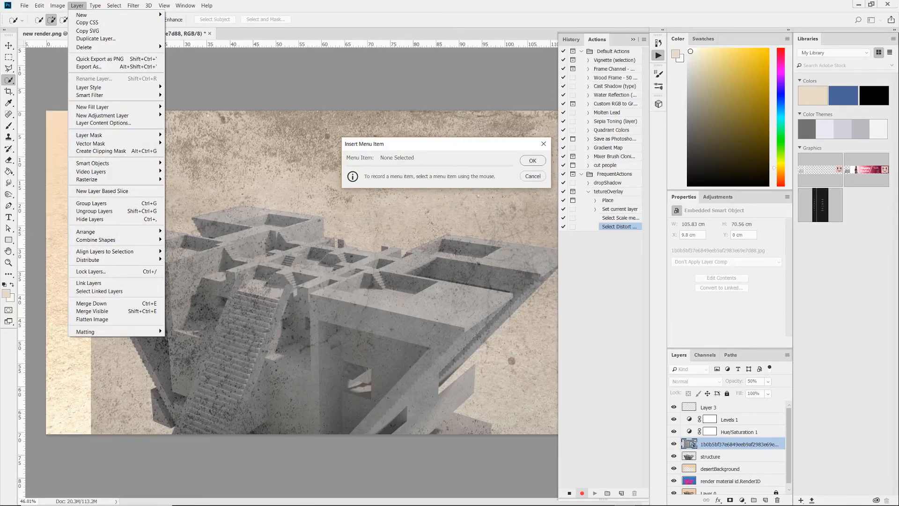
mouse_move(89, 87)
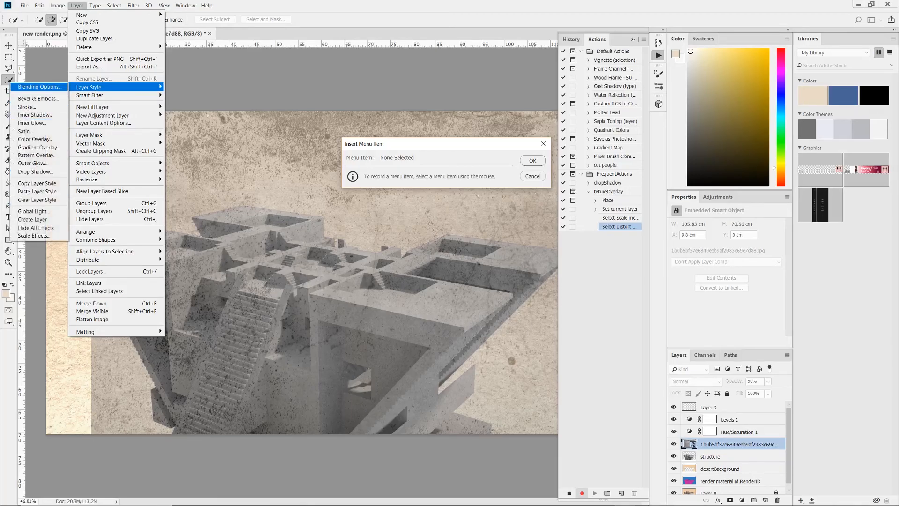
click(39, 86)
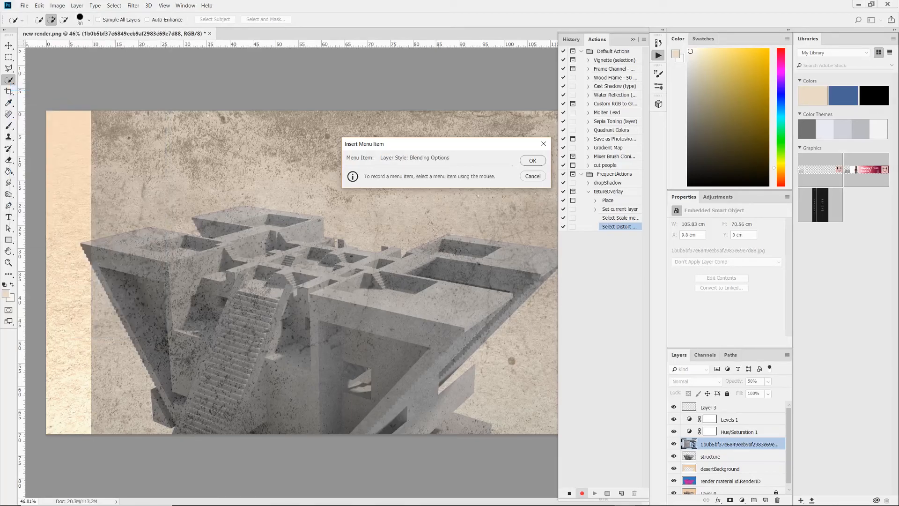
click(530, 161)
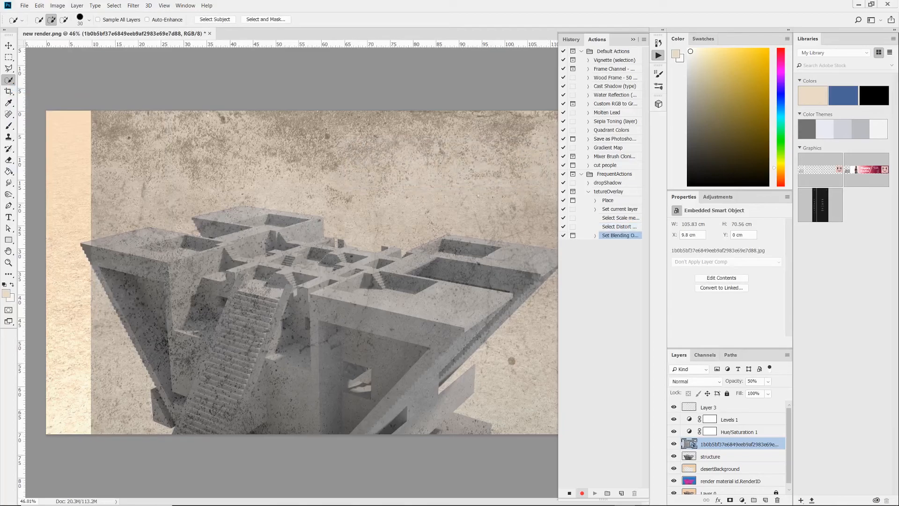
Step: Record rasterizing the texture layer and renaming it overlay, then delete that test layer
right_click(739, 443)
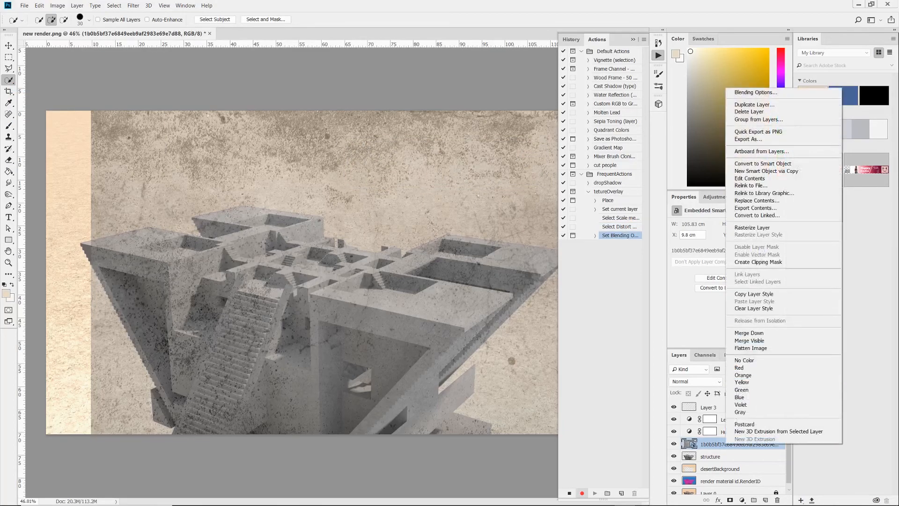
mouse_move(752, 227)
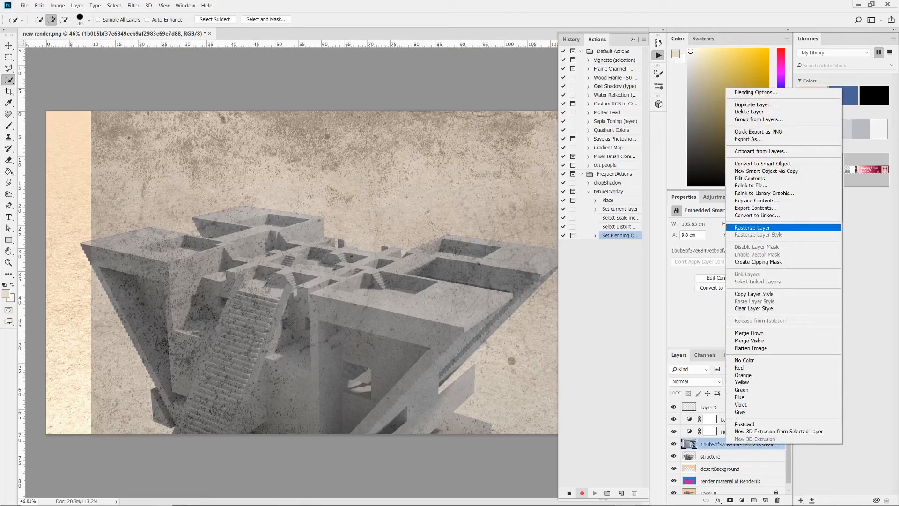
click(752, 227)
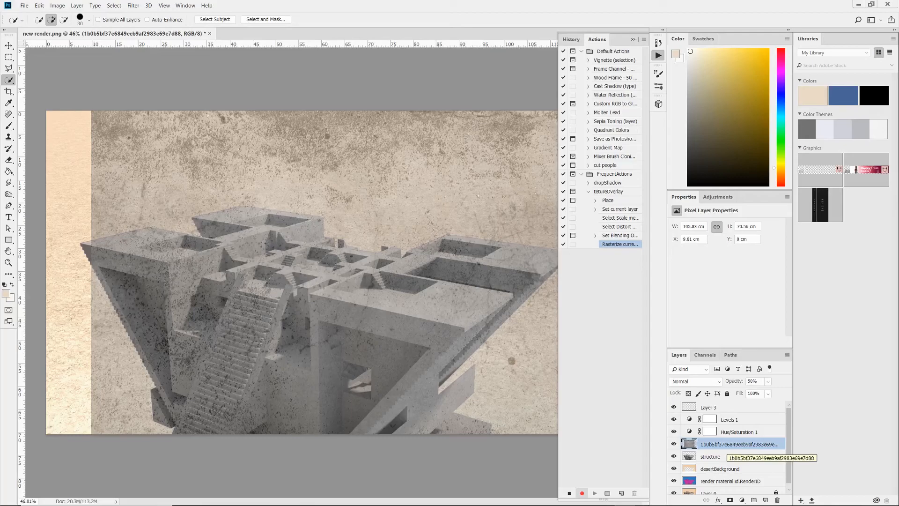
double_click(740, 443)
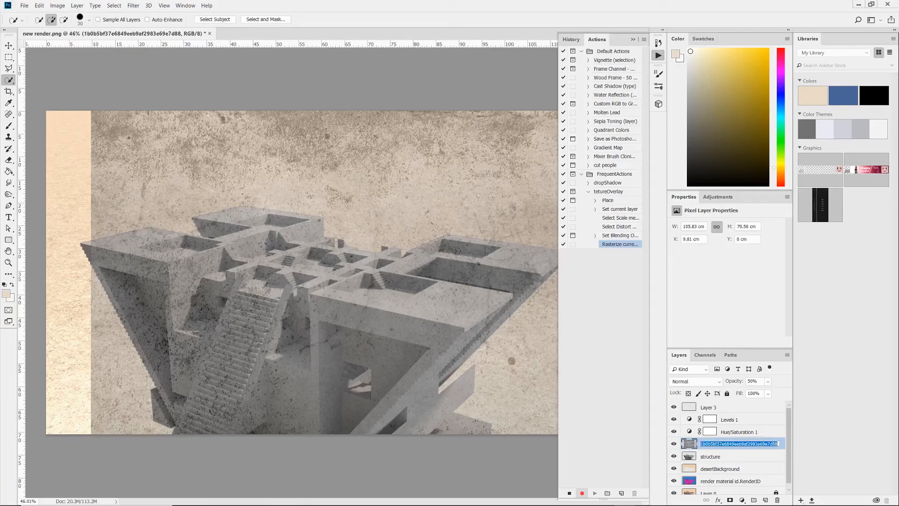
text(overlay)
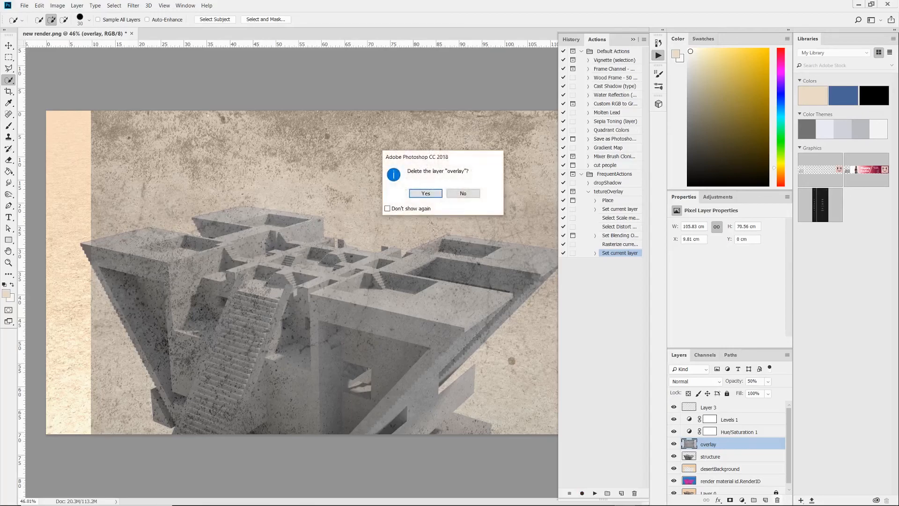
click(425, 193)
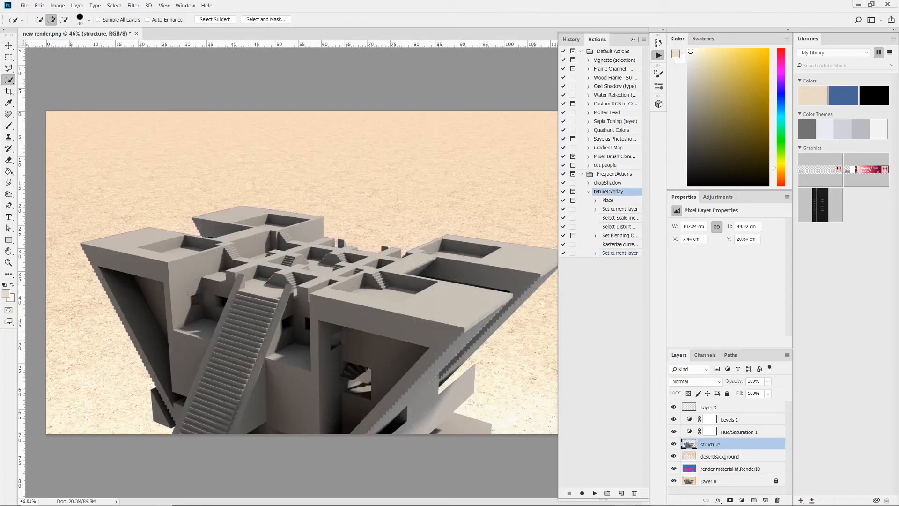
Step: Run tetureOverlay and distort the texture corners to fit the right wing's top face
click(608, 200)
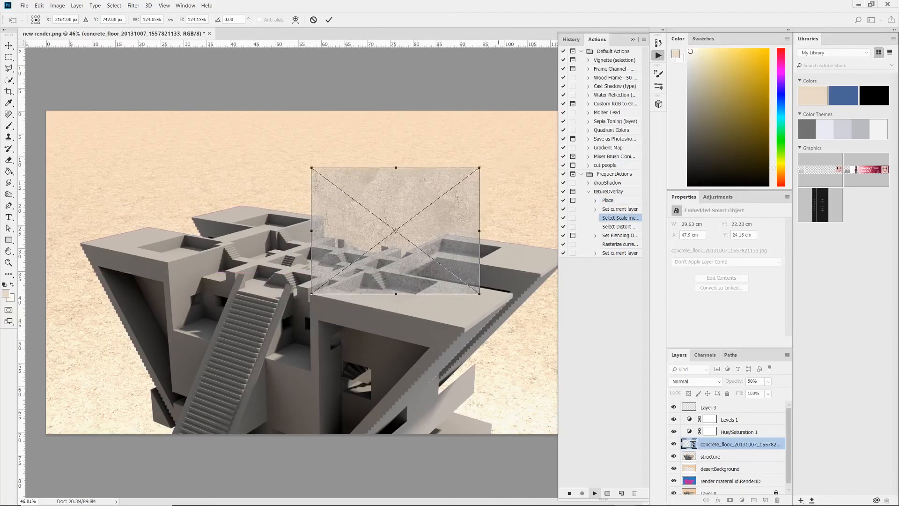
drag(476, 292, 462, 328)
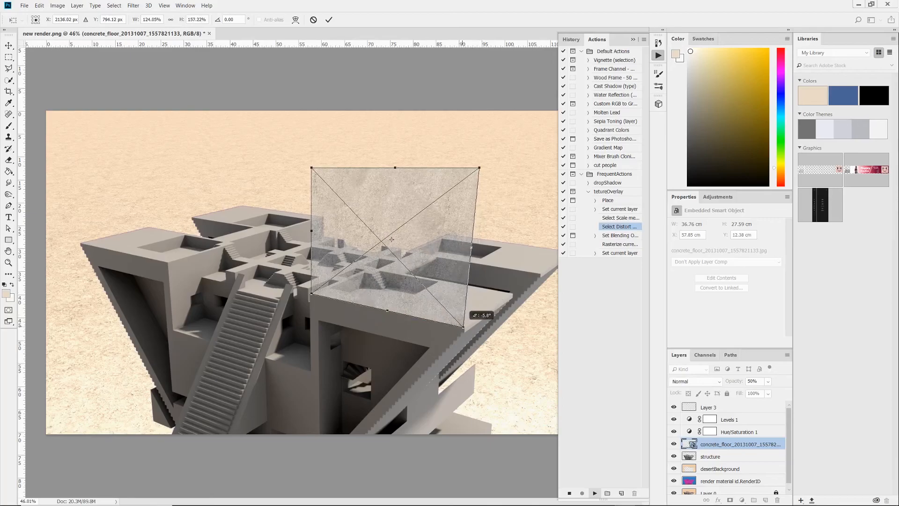
drag(479, 169, 510, 295)
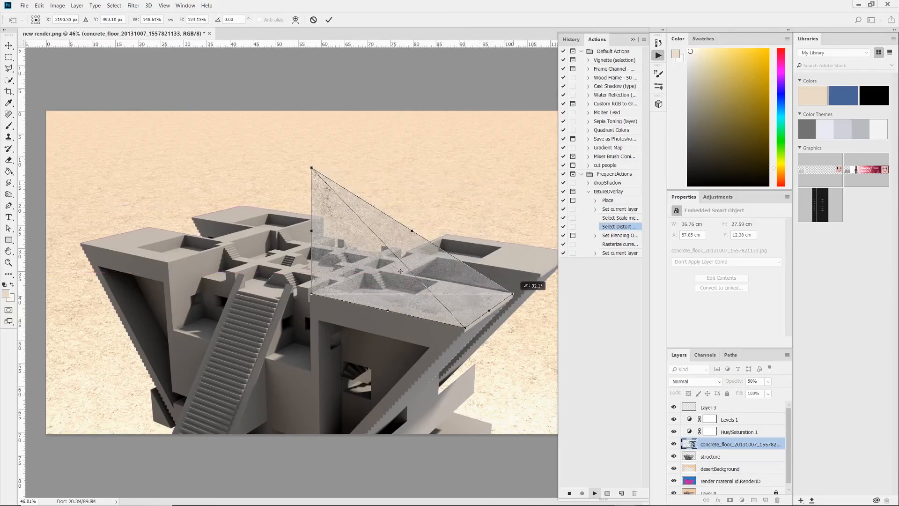
drag(313, 167, 367, 268)
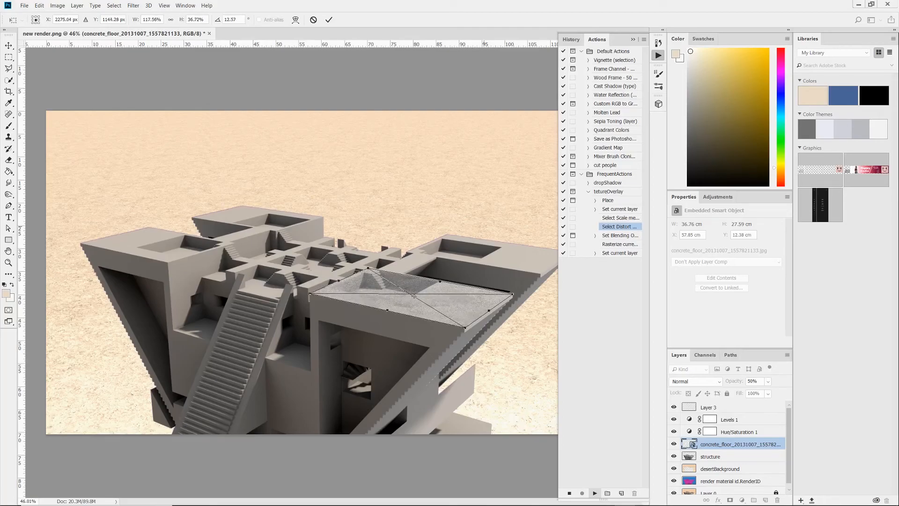
click(718, 217)
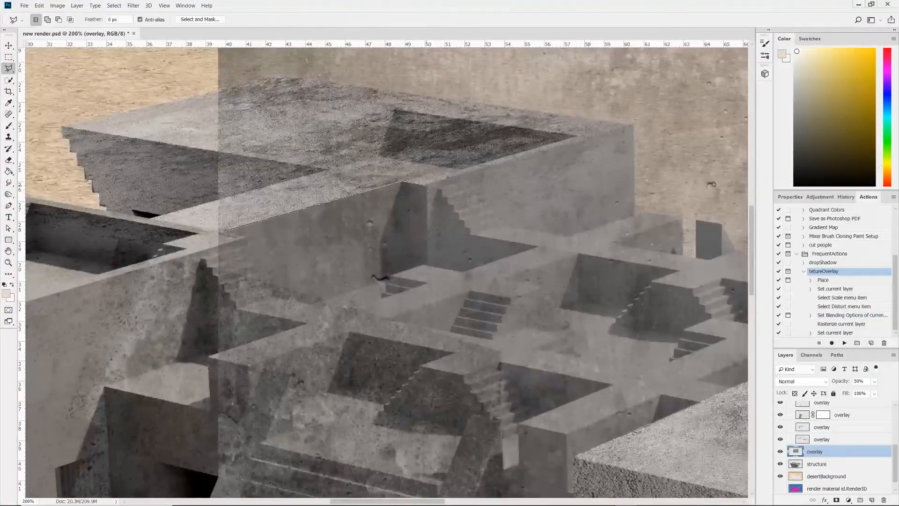
Step: Set the new concrete texture layer's blend mode to Overlay at 50% and confirm
click(843, 305)
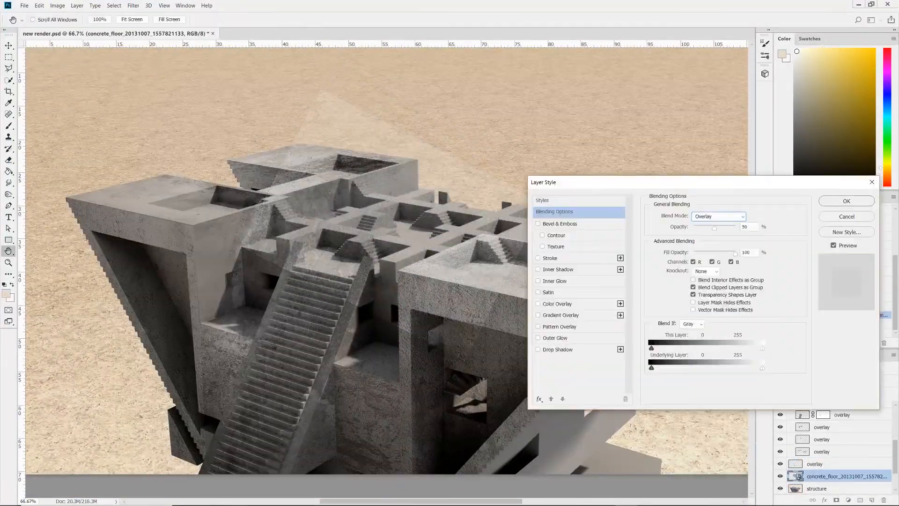
click(846, 201)
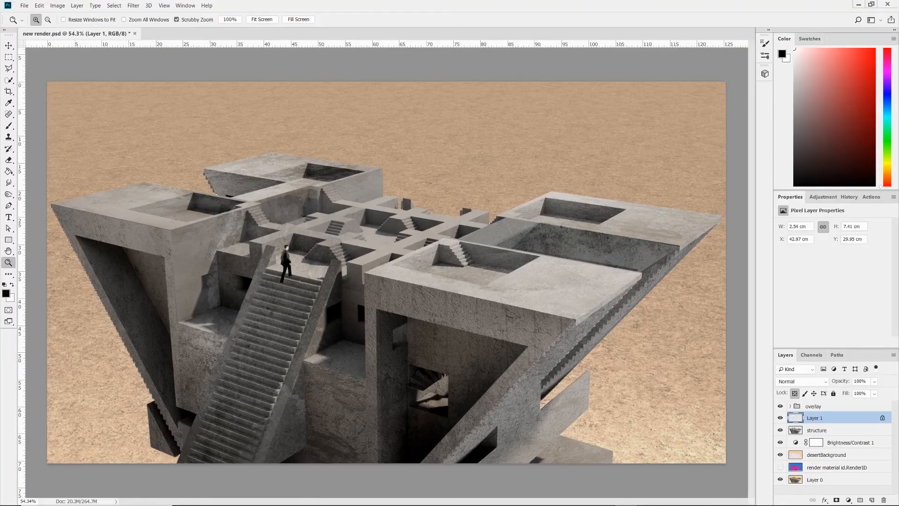
Step: Rename the stair figure's layer to 'man climbing stairs' and return to the Actions list
double_click(815, 417)
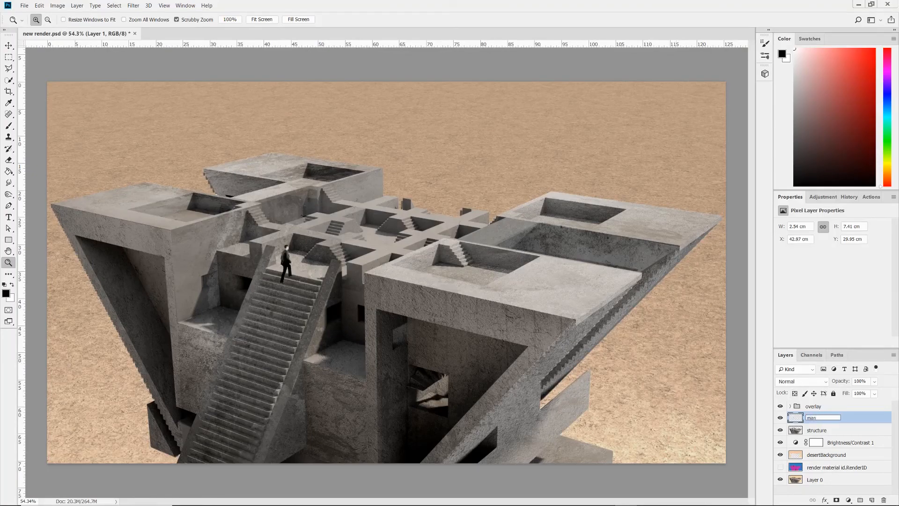
text(man climbing stairs)
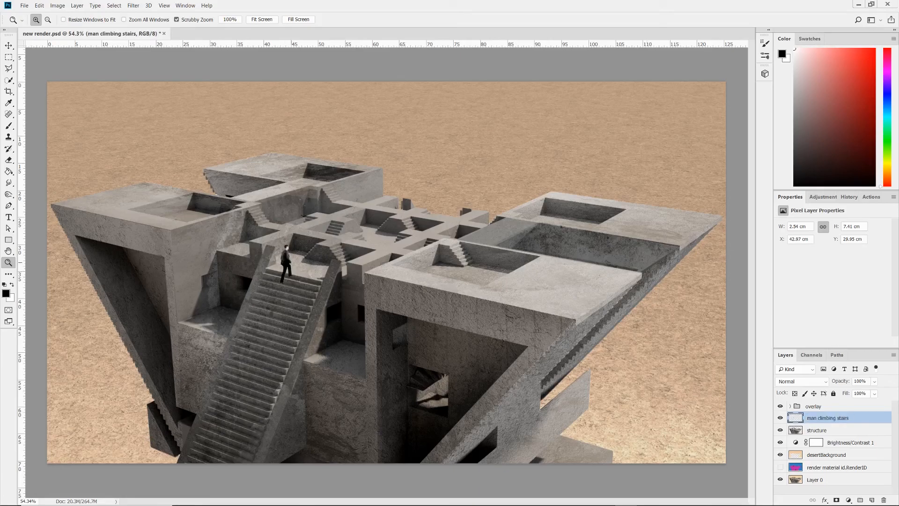
click(849, 197)
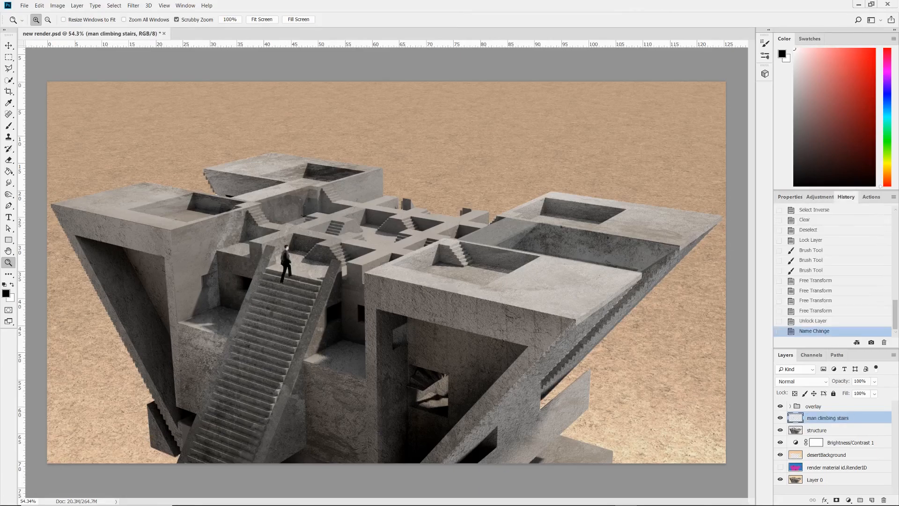
click(870, 197)
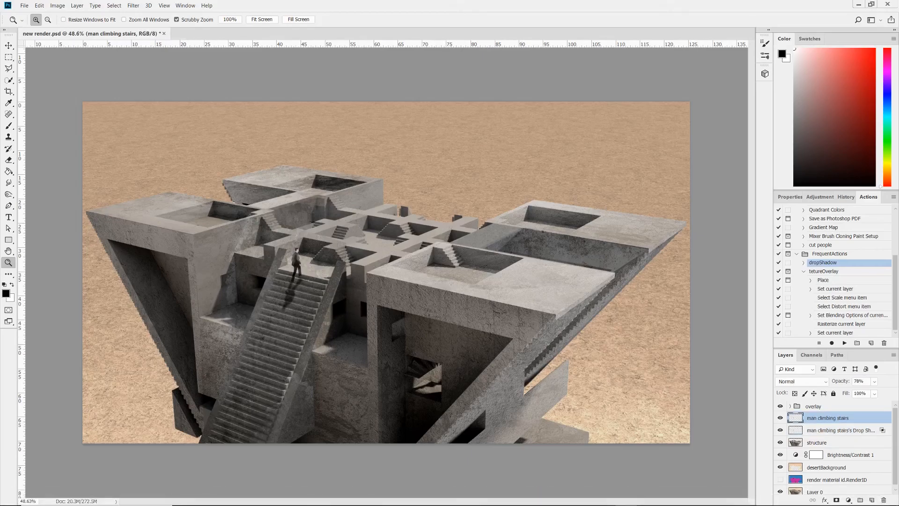
Step: Record a new dropShadow action in FrequentActions and desaturate the seated man via Hue/Saturation
click(804, 263)
text(dropSh)
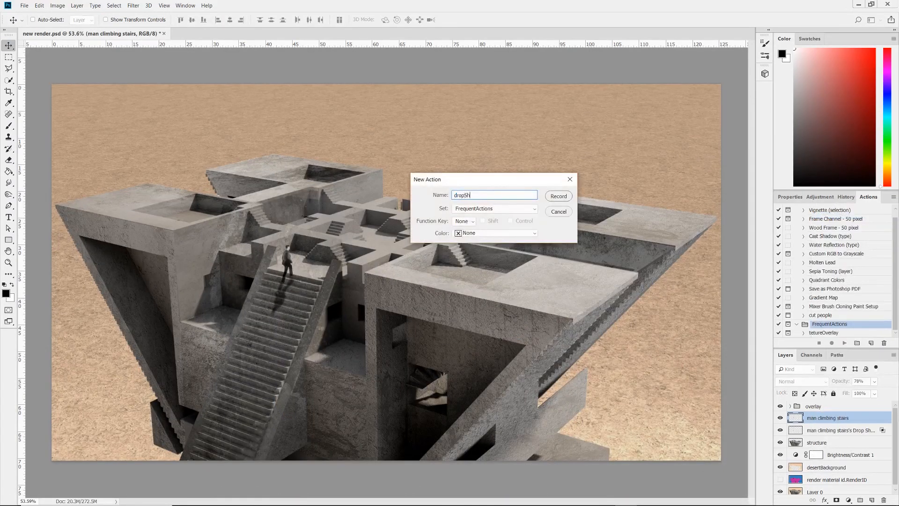
click(557, 196)
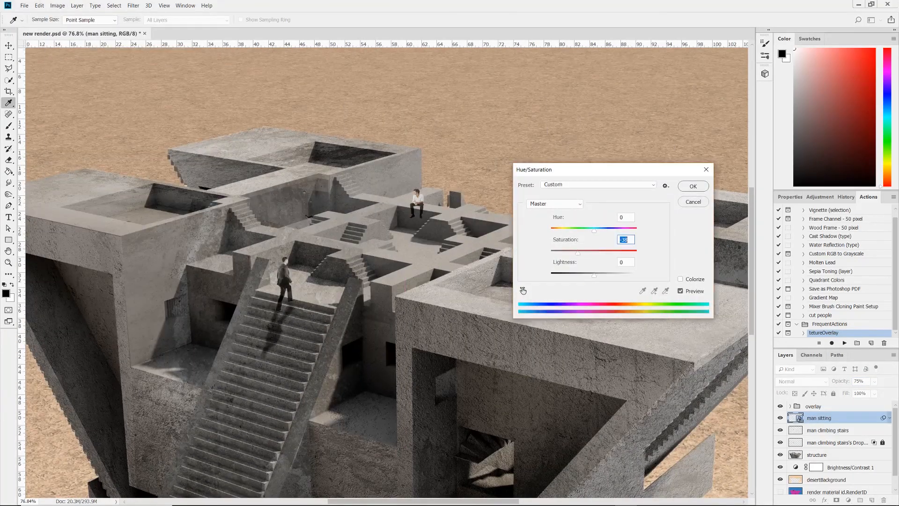
click(693, 185)
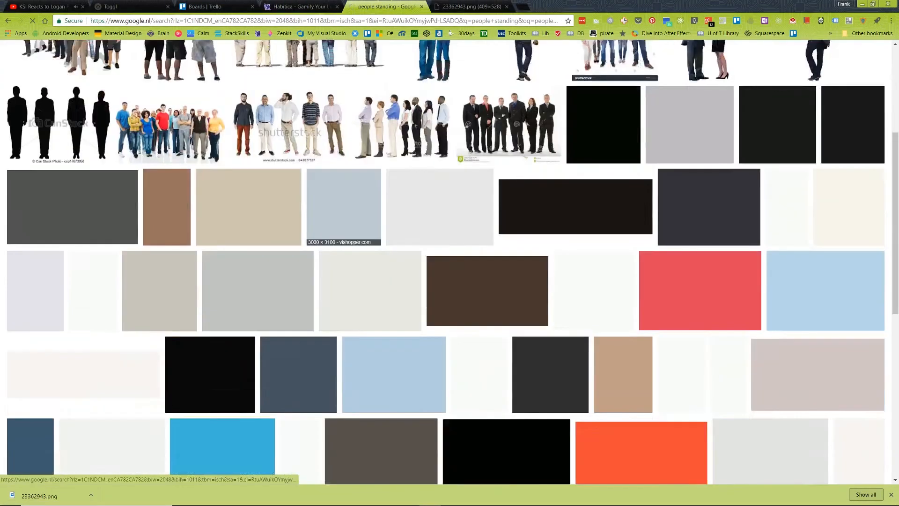
Step: Search Google Images for 'people standing png' and browse the results
click(627, 497)
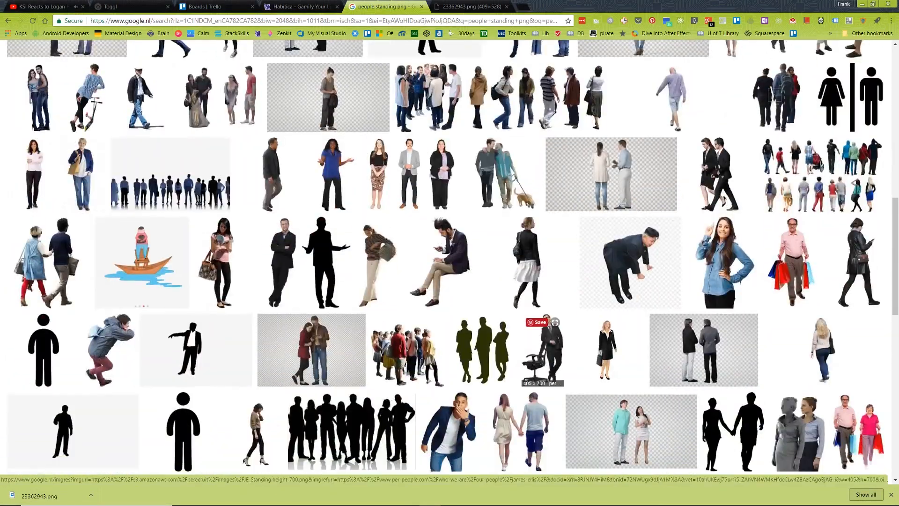
scroll(down, 3)
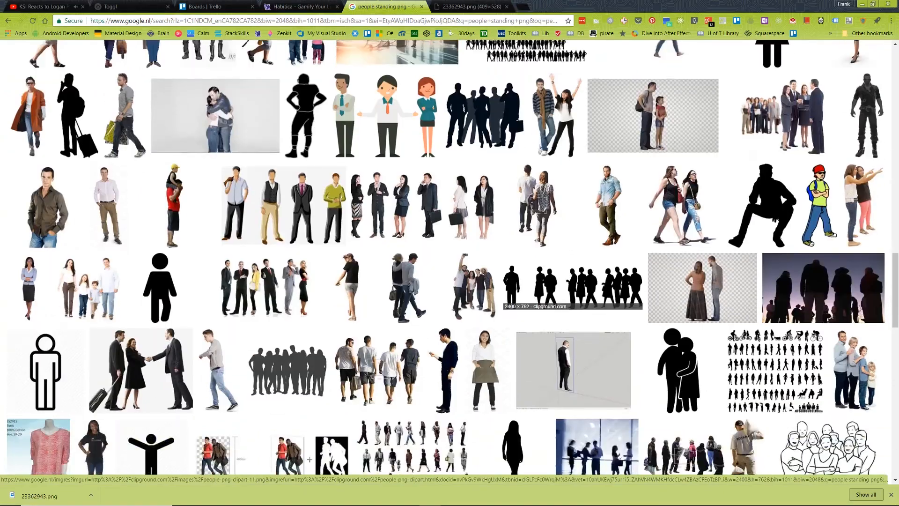
scroll(down, 3)
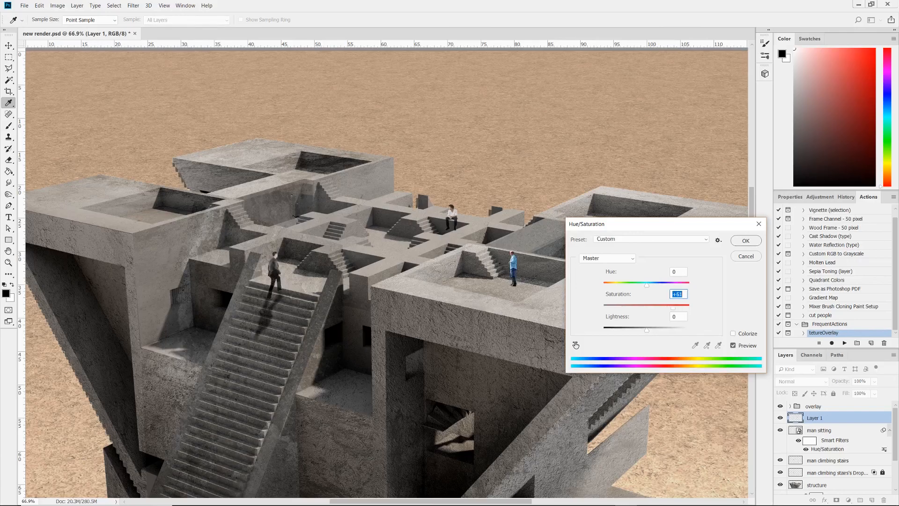
Step: Desaturate the standing man with Hue/Saturation and zoom out to view the whole render
click(745, 240)
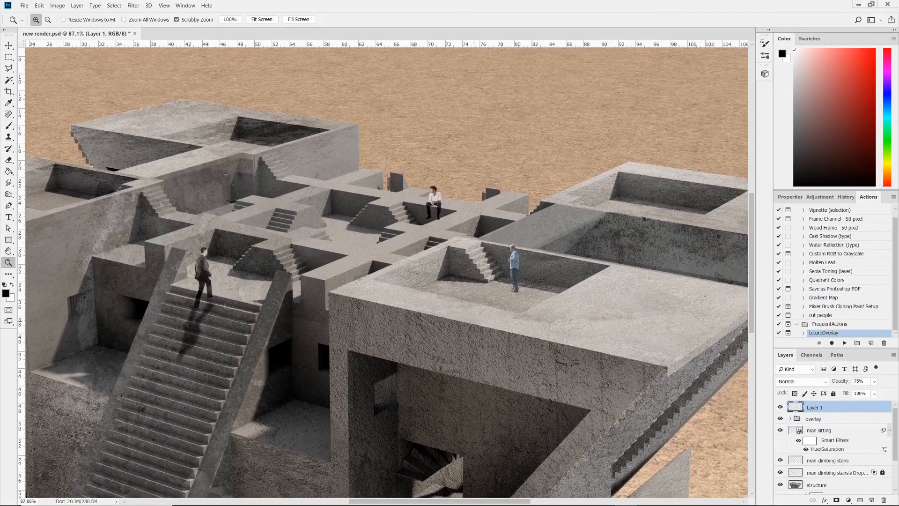
click(827, 460)
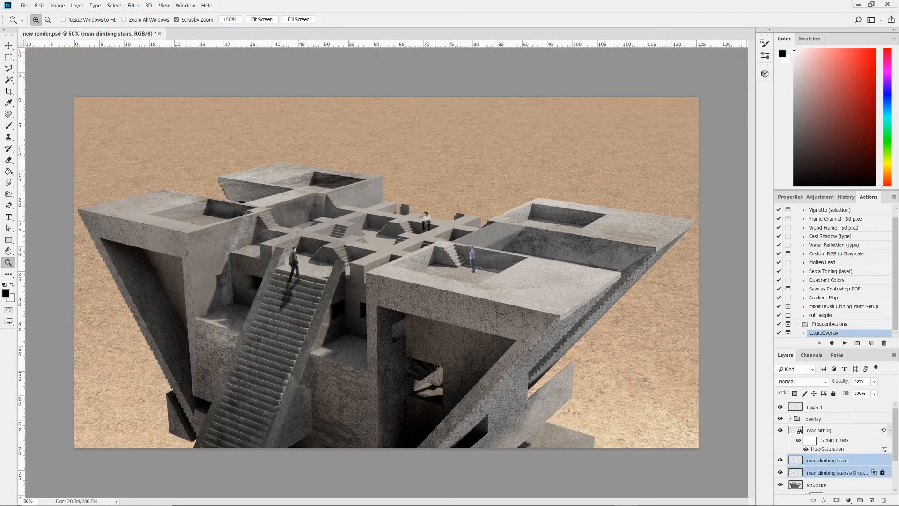
click(821, 430)
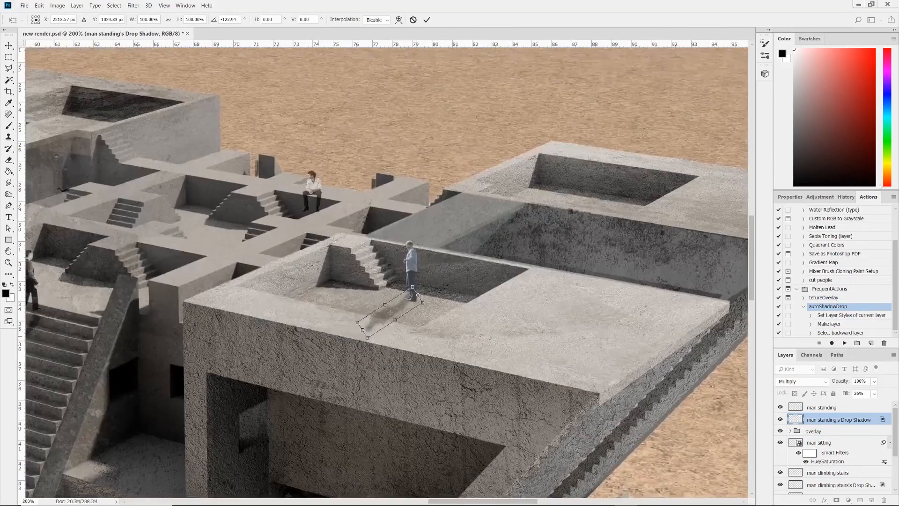
Step: Commit the skewed drop shadow under the standing man and dismiss the smart object error
click(56, 6)
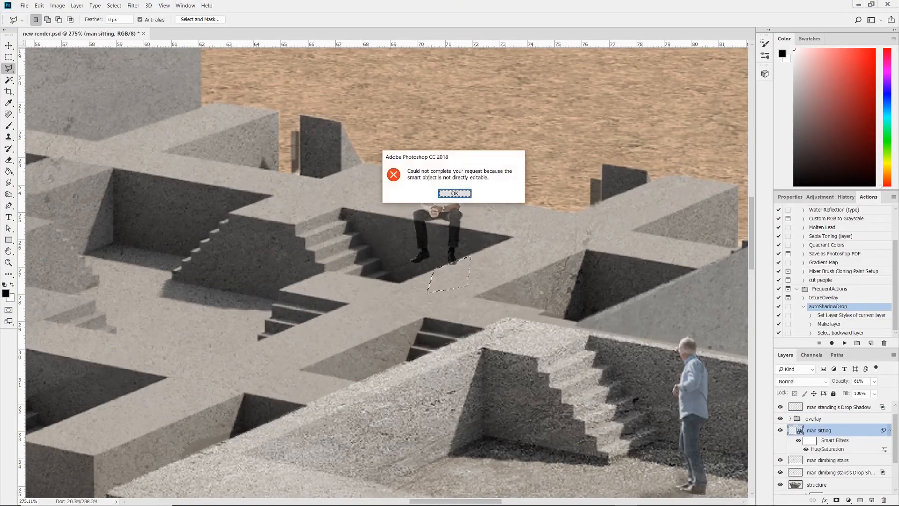
click(454, 193)
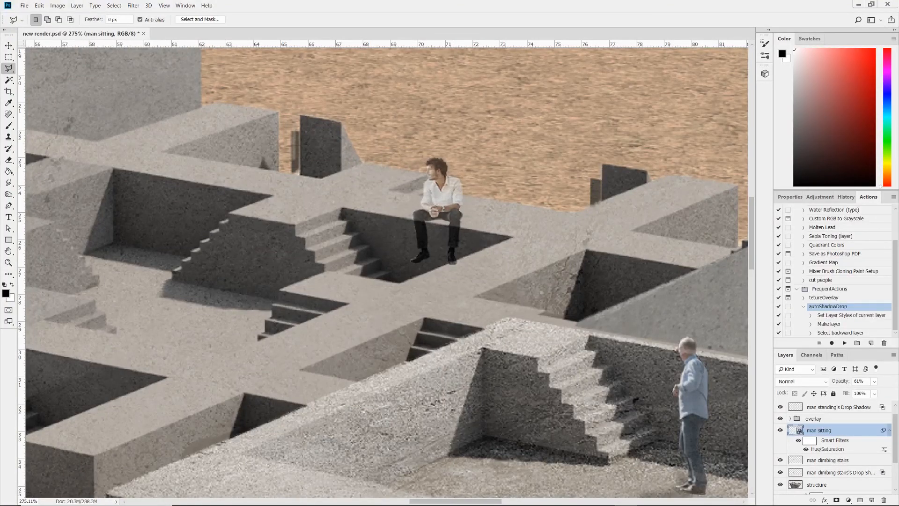